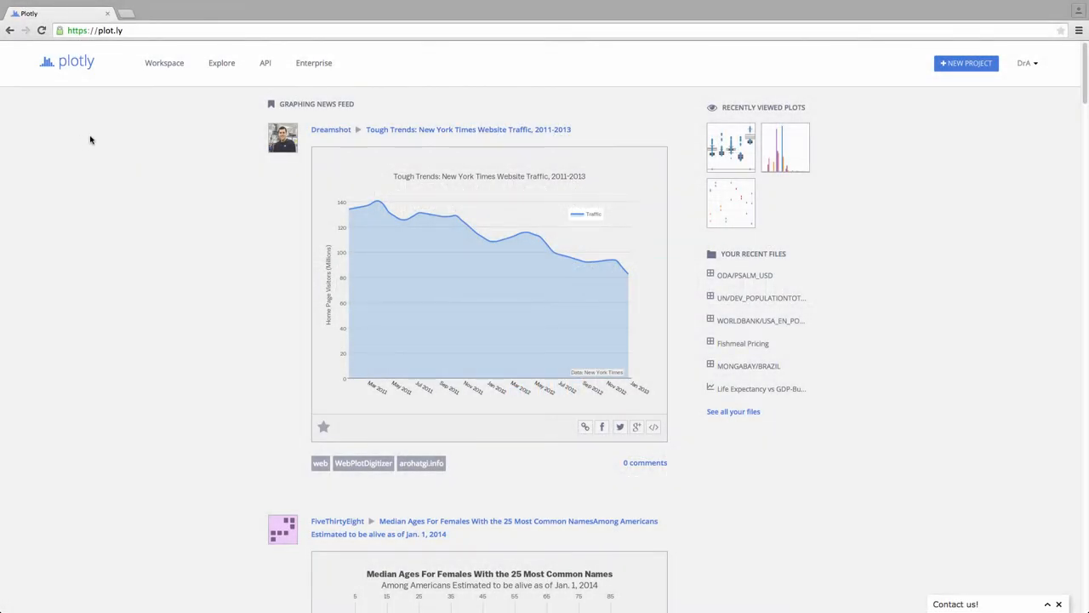
{"action": "mouse_move", "coordinate": [177, 94]}
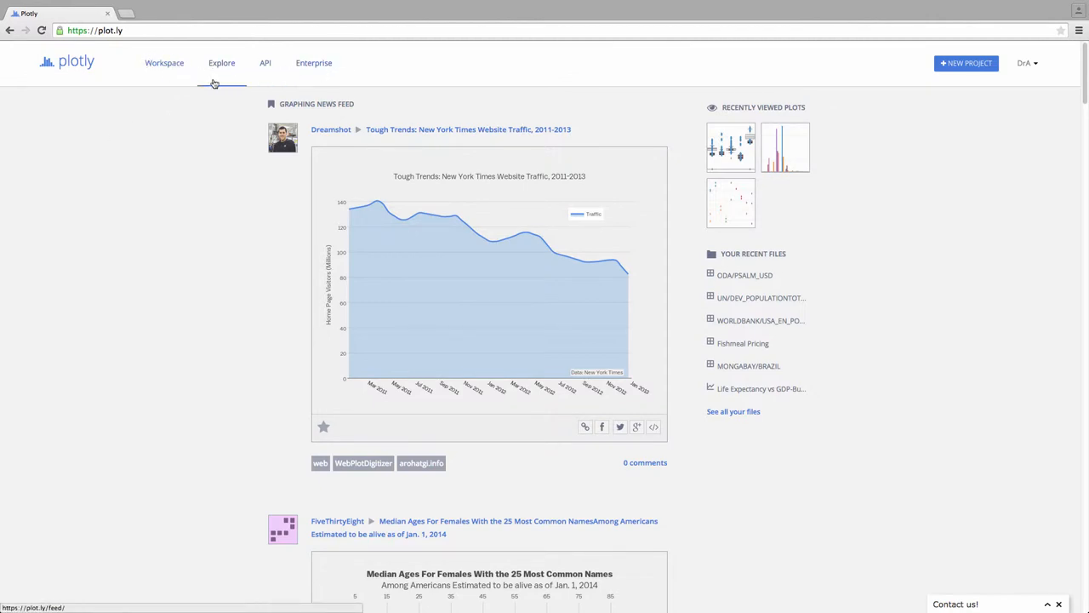
{"action": "mouse_move", "coordinate": [194, 92]}
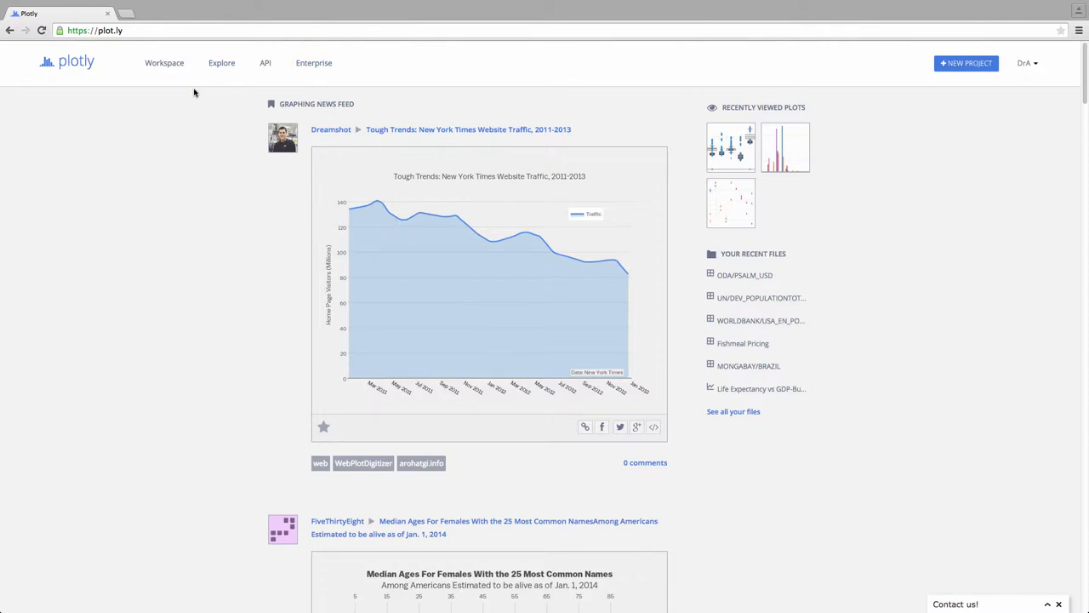
{"action": "mouse_move", "coordinate": [116, 90]}
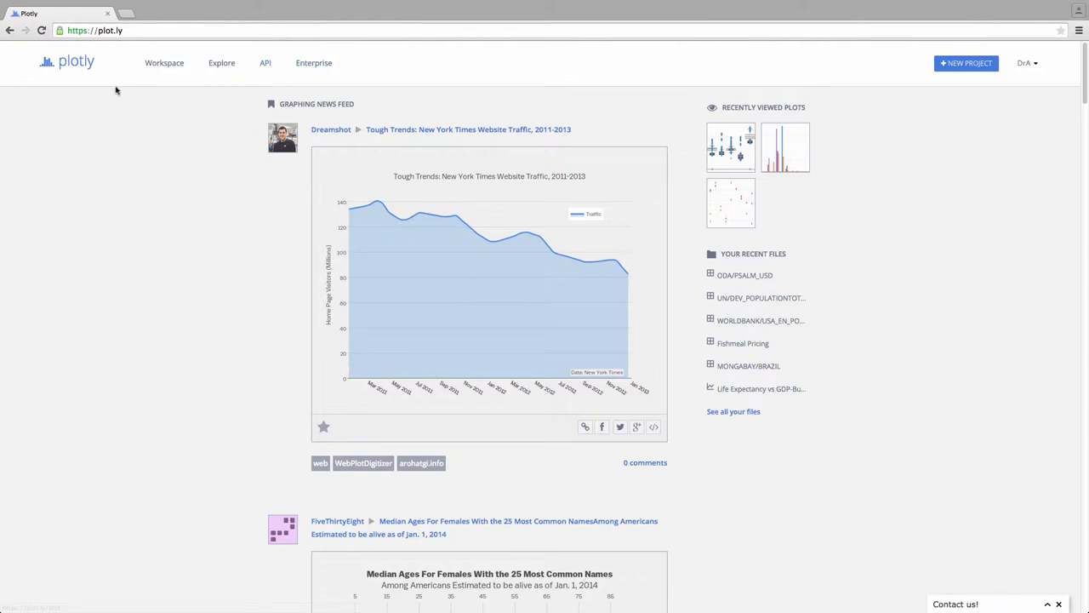
{"action": "mouse_move", "coordinate": [102, 85]}
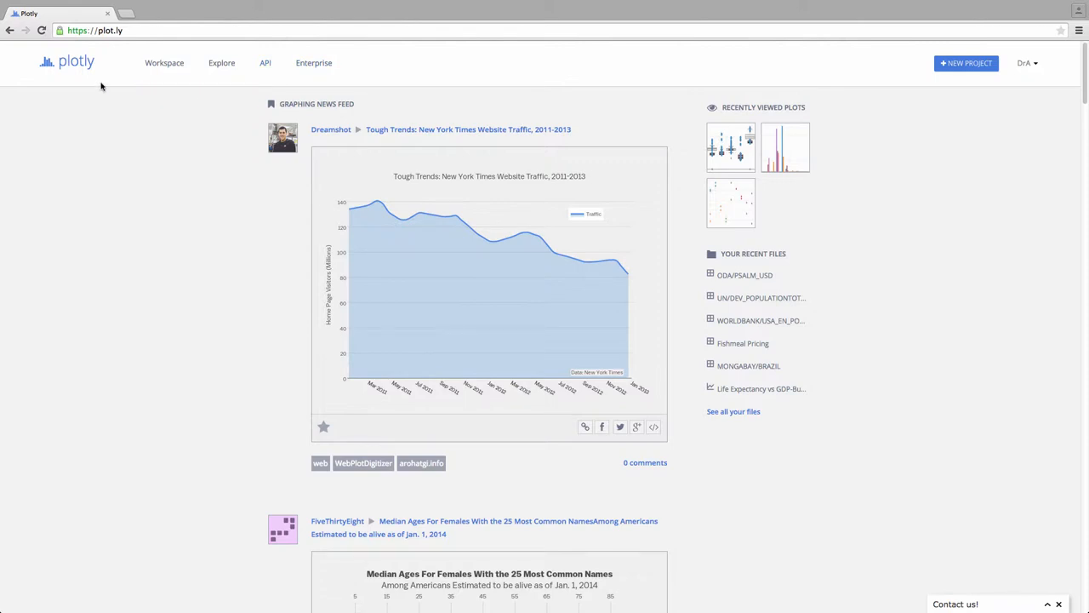
{"action": "mouse_move", "coordinate": [66, 61]}
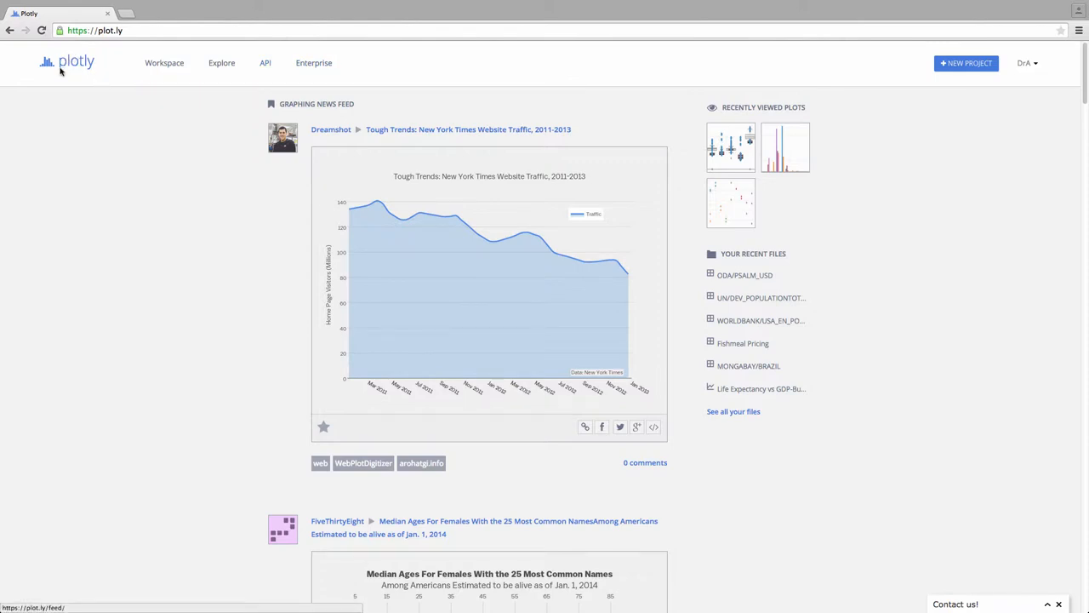
{"action": "mouse_move", "coordinate": [77, 80]}
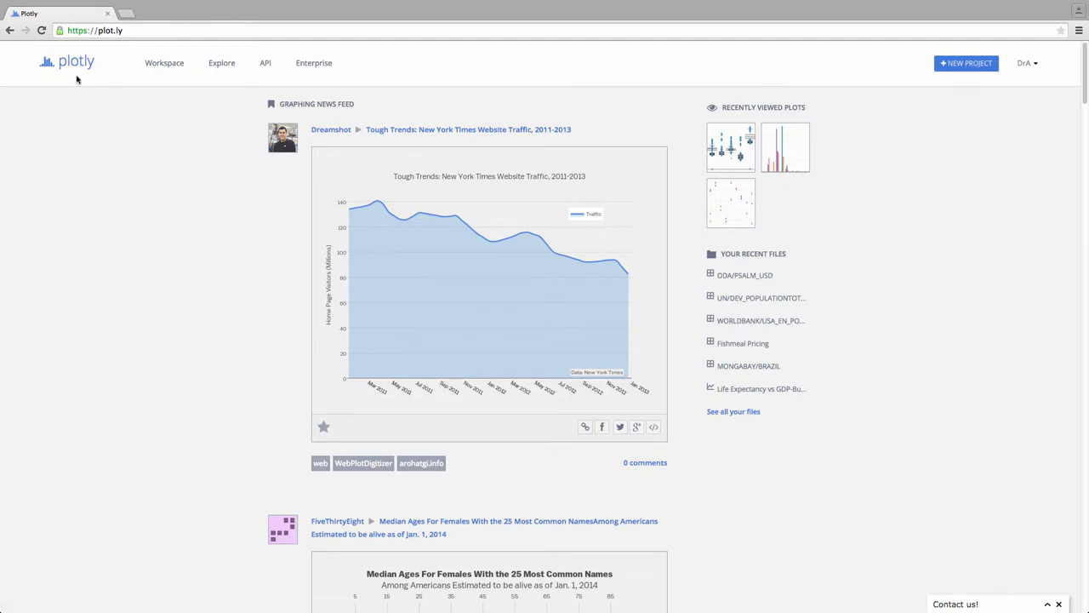
{"action": "mouse_move", "coordinate": [82, 81]}
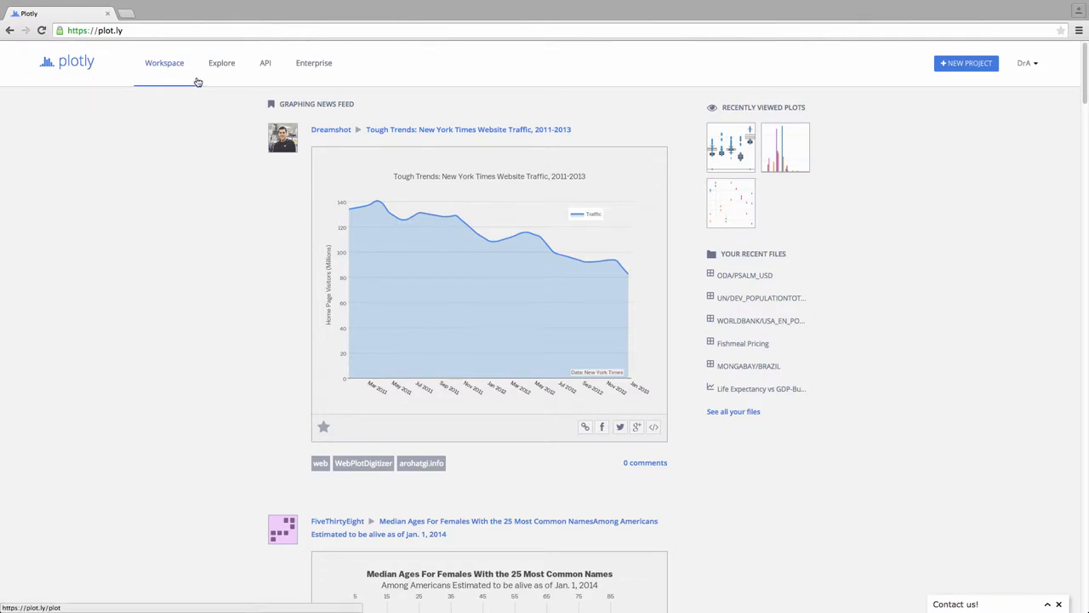
{"action": "mouse_move", "coordinate": [174, 78]}
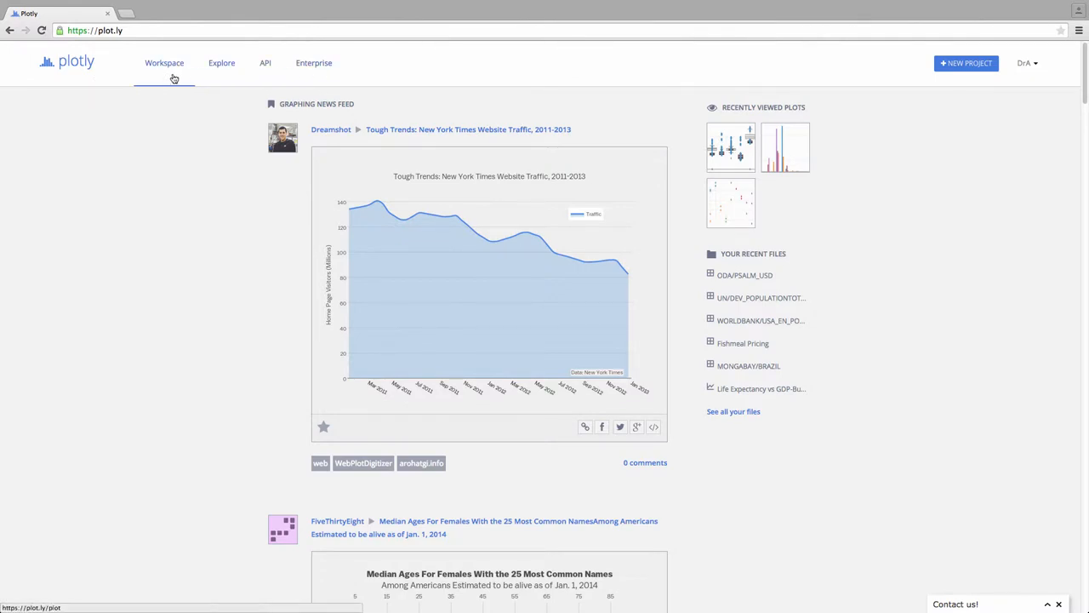
{"action": "mouse_move", "coordinate": [313, 61]}
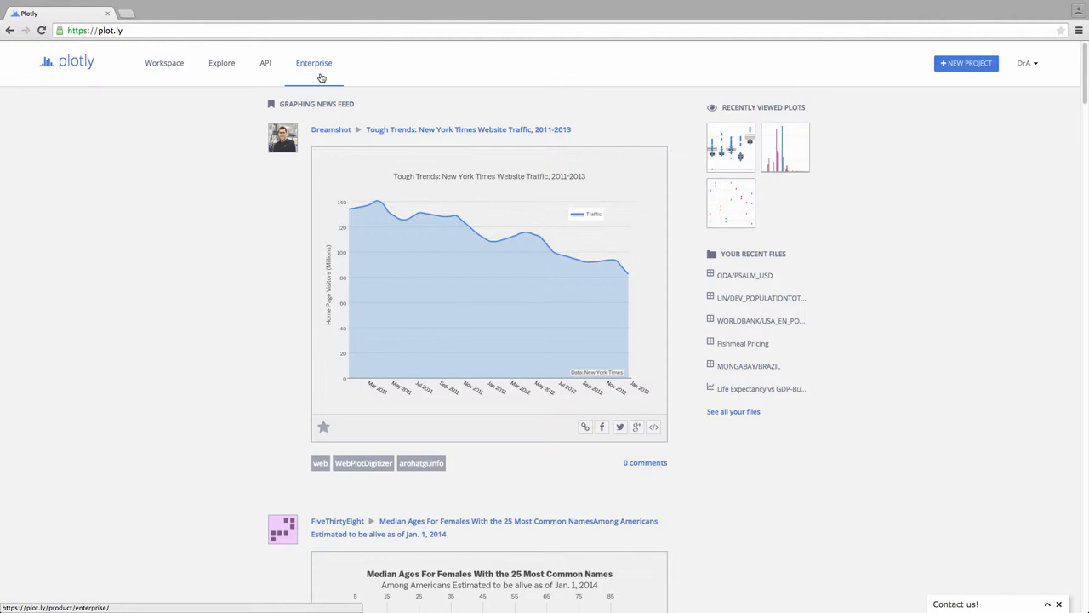
{"action": "mouse_move", "coordinate": [266, 68]}
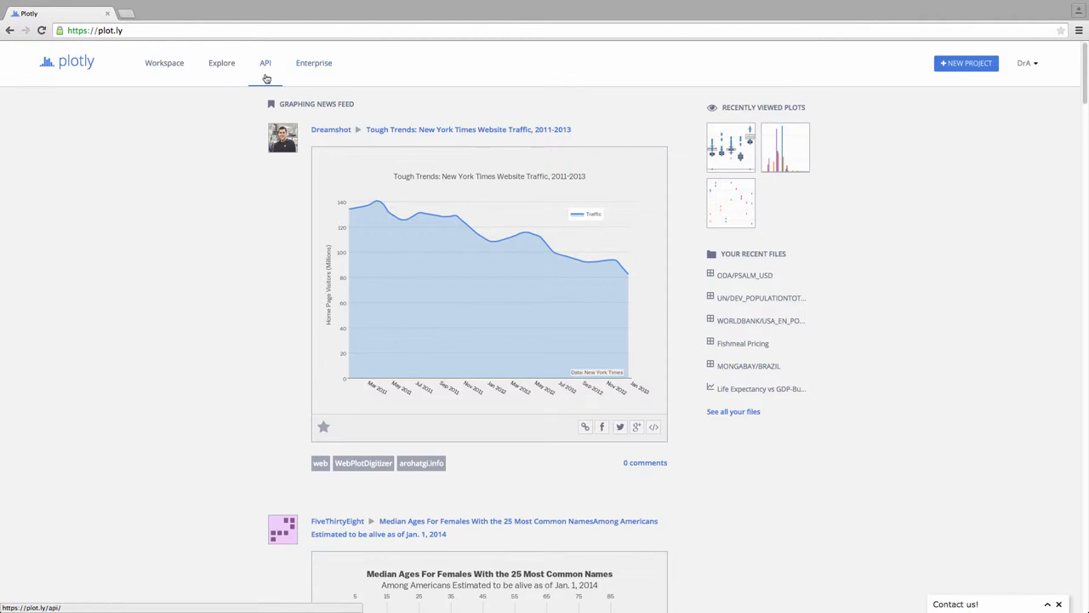
{"action": "mouse_move", "coordinate": [221, 63]}
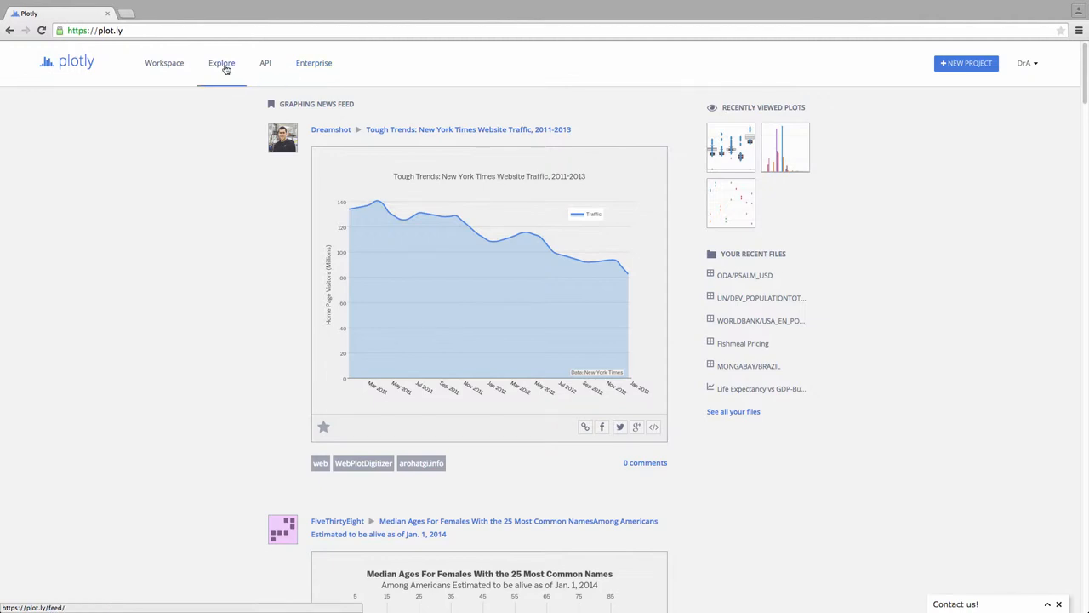
Open the Explore feed of community graphs and scroll through the posted charts
{"action": "left_click", "coordinate": [221, 63]}
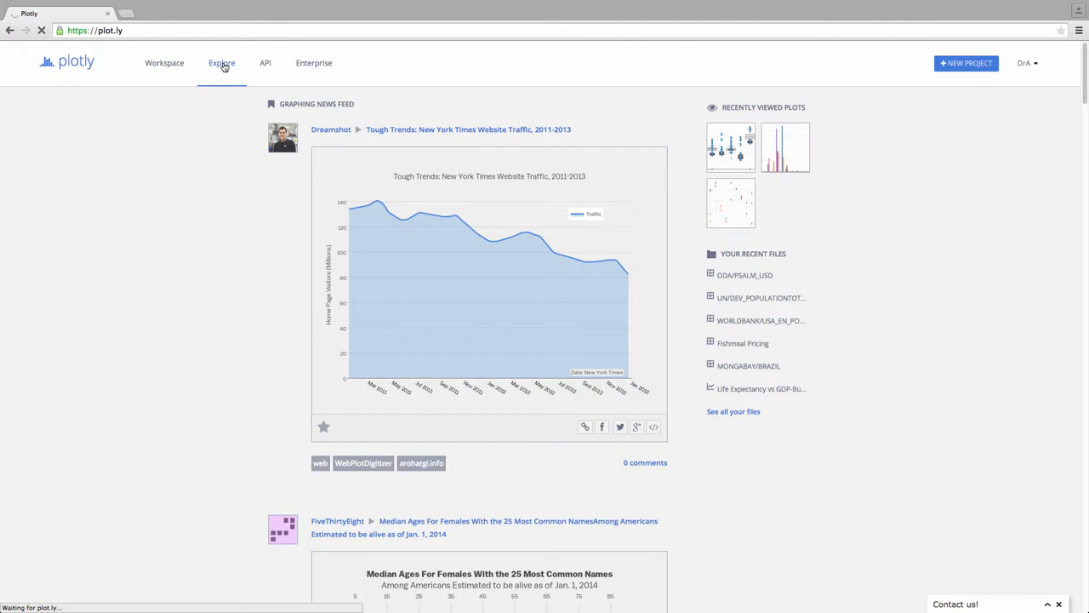
{"action": "left_click", "coordinate": [221, 63]}
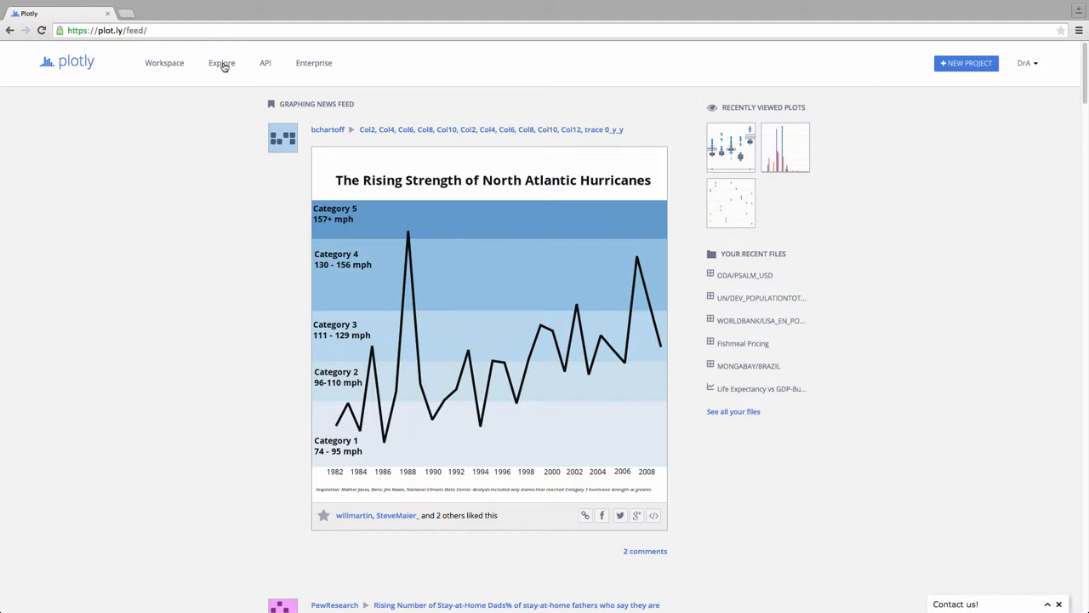
{"action": "mouse_move", "coordinate": [371, 249]}
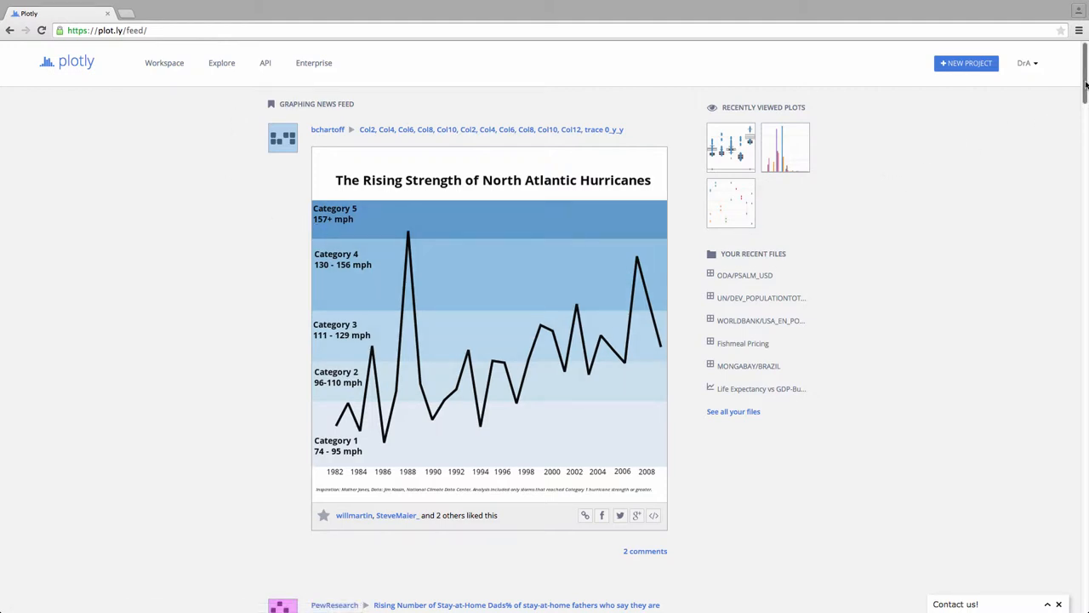
{"action": "scroll", "scroll_direction": "down", "scroll_amount": 3}
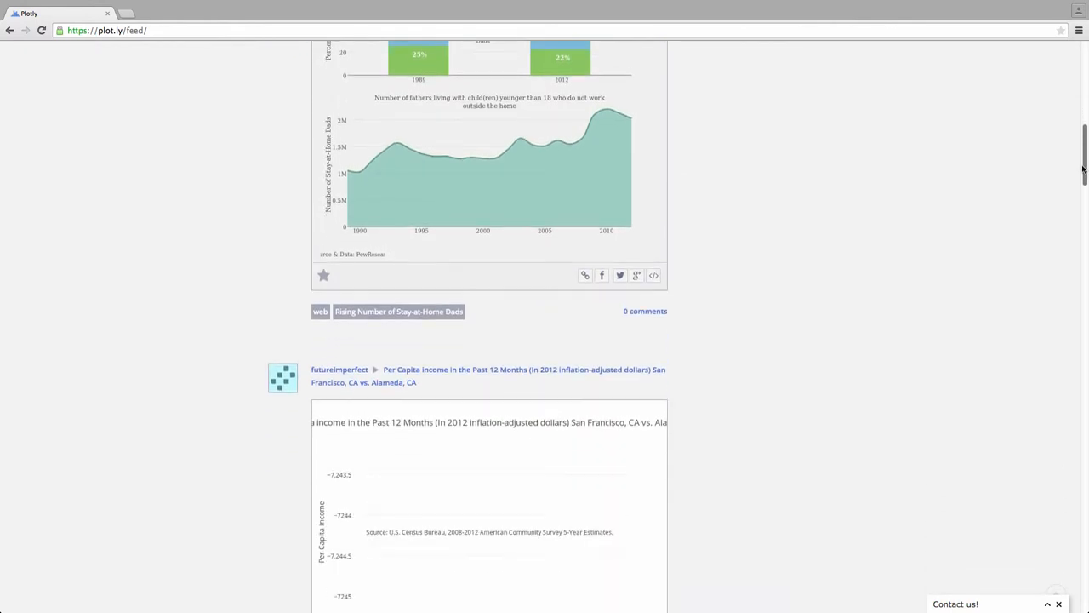
{"action": "scroll", "scroll_direction": "up", "scroll_amount": 3}
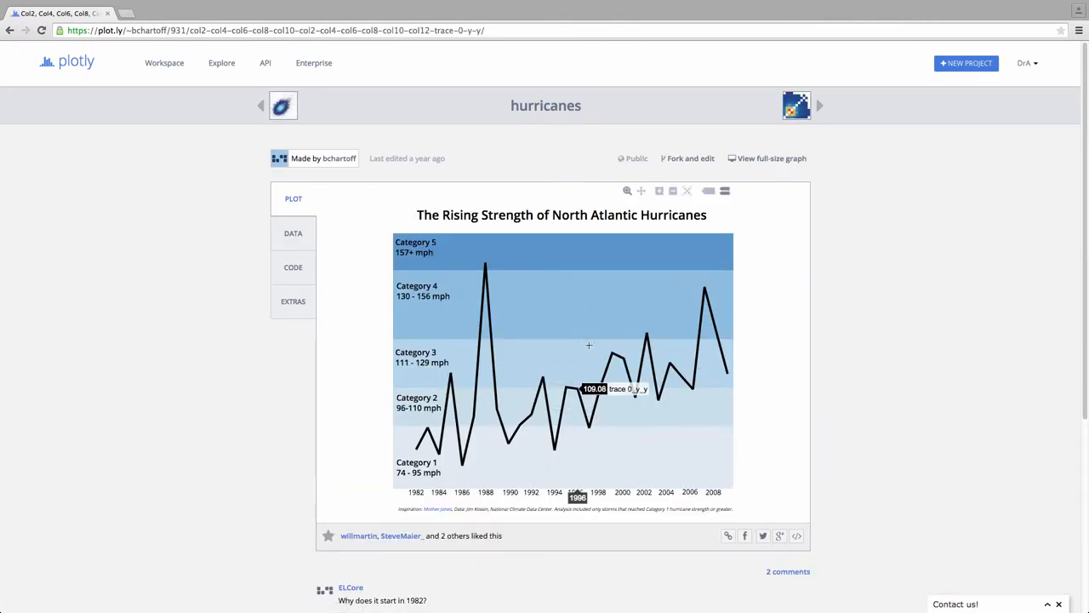
{"action": "mouse_move", "coordinate": [650, 332]}
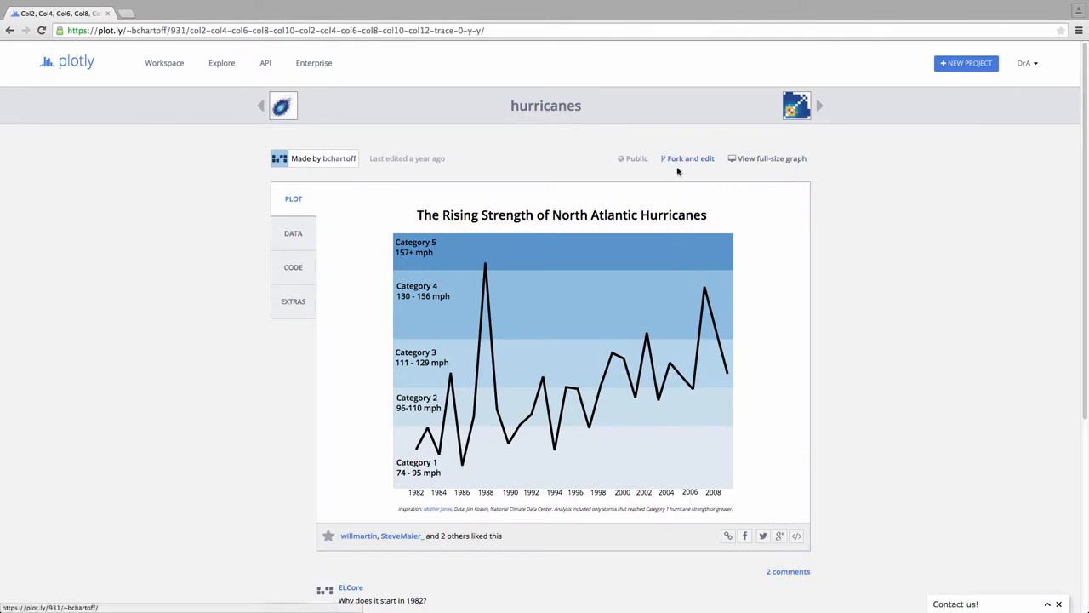
{"action": "mouse_move", "coordinate": [681, 165]}
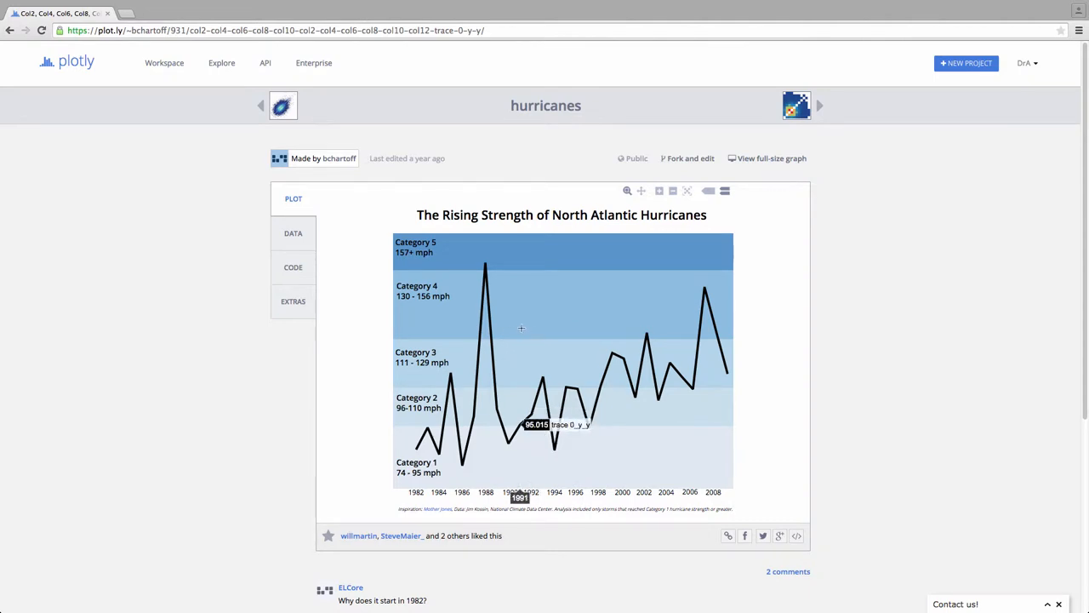
{"action": "mouse_move", "coordinate": [163, 62]}
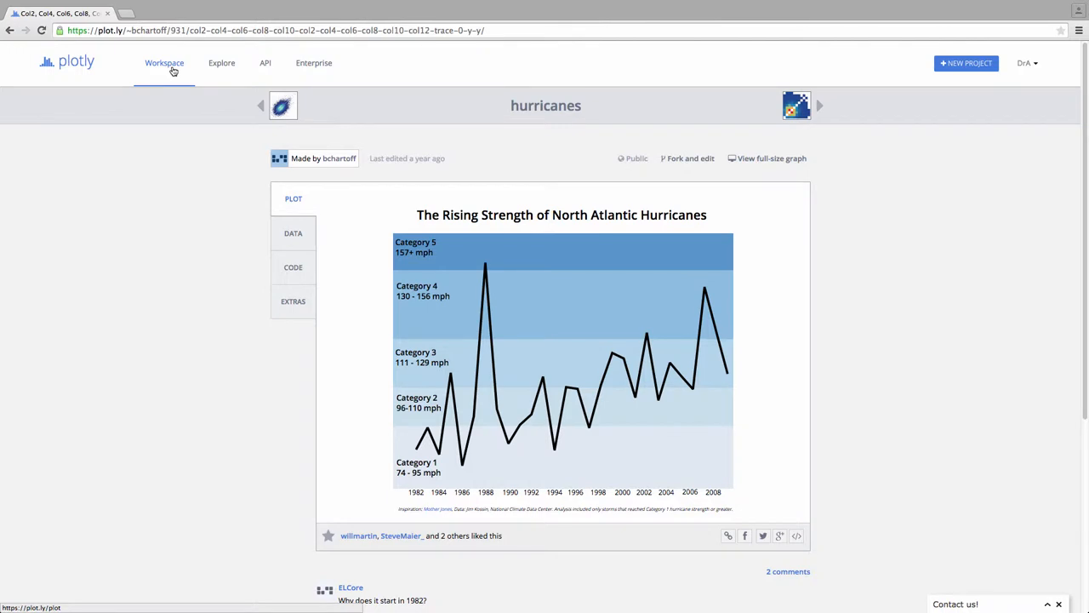
View the workspace file list, check the files shared with me, and return to my own files
{"action": "left_click", "coordinate": [163, 61]}
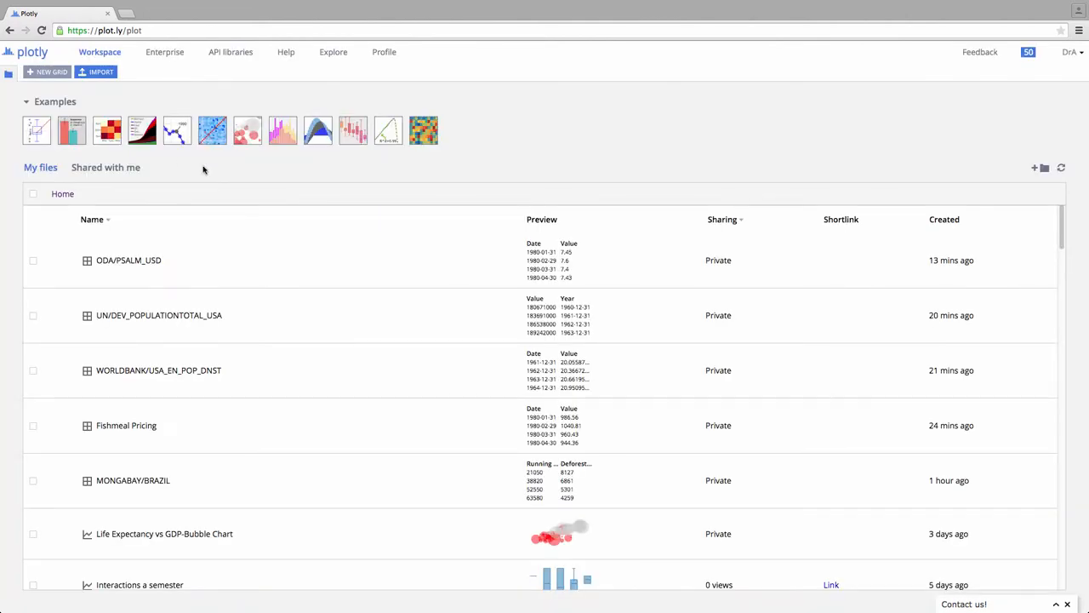
{"action": "mouse_move", "coordinate": [159, 517]}
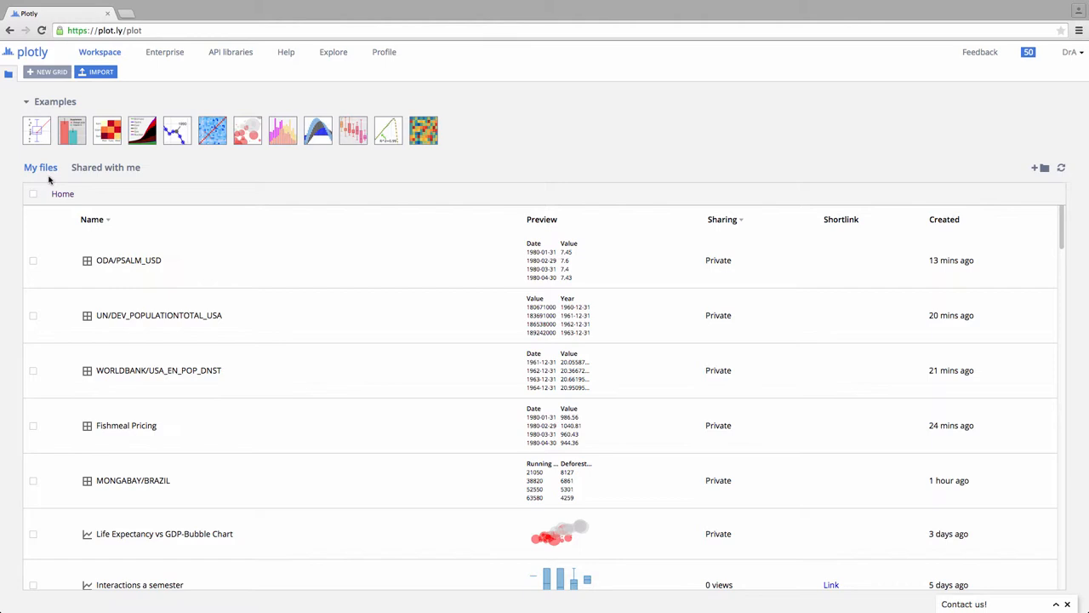
{"action": "mouse_move", "coordinate": [71, 172]}
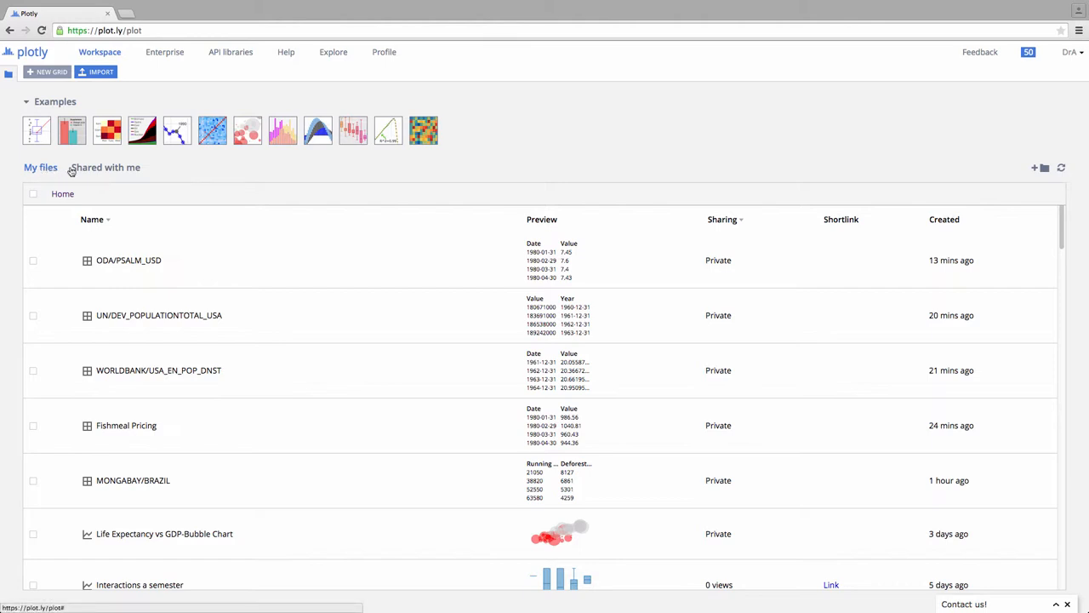
{"action": "left_click", "coordinate": [105, 167]}
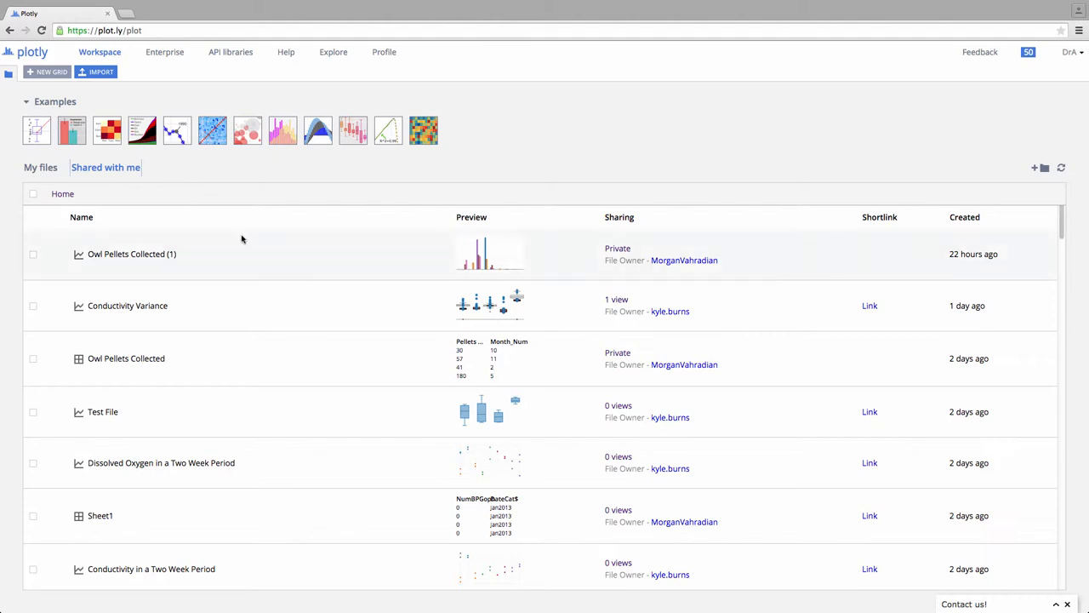
{"action": "mouse_move", "coordinate": [298, 257]}
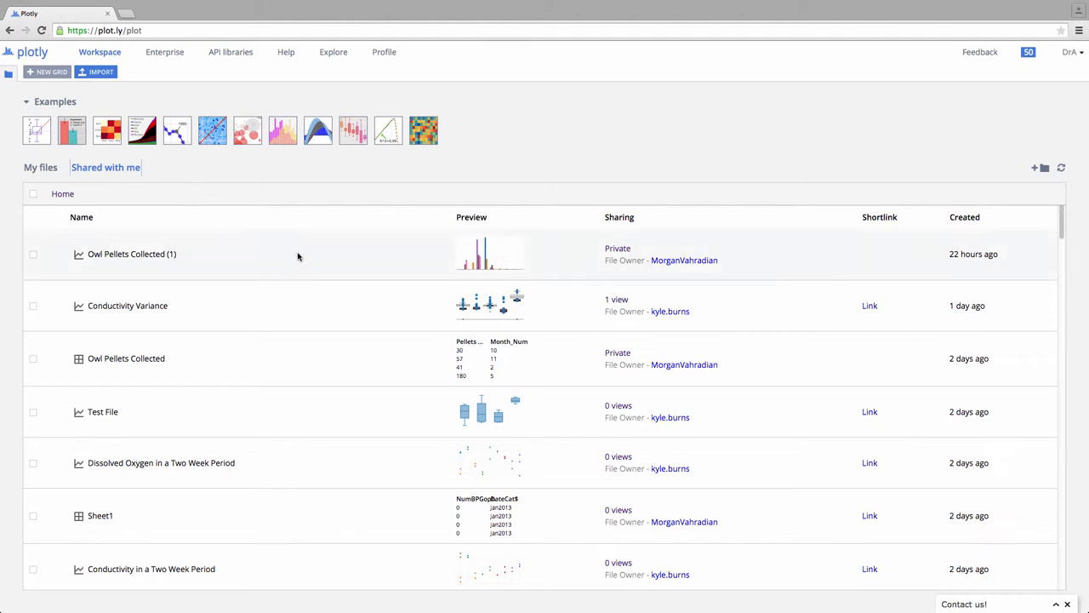
{"action": "mouse_move", "coordinate": [143, 215]}
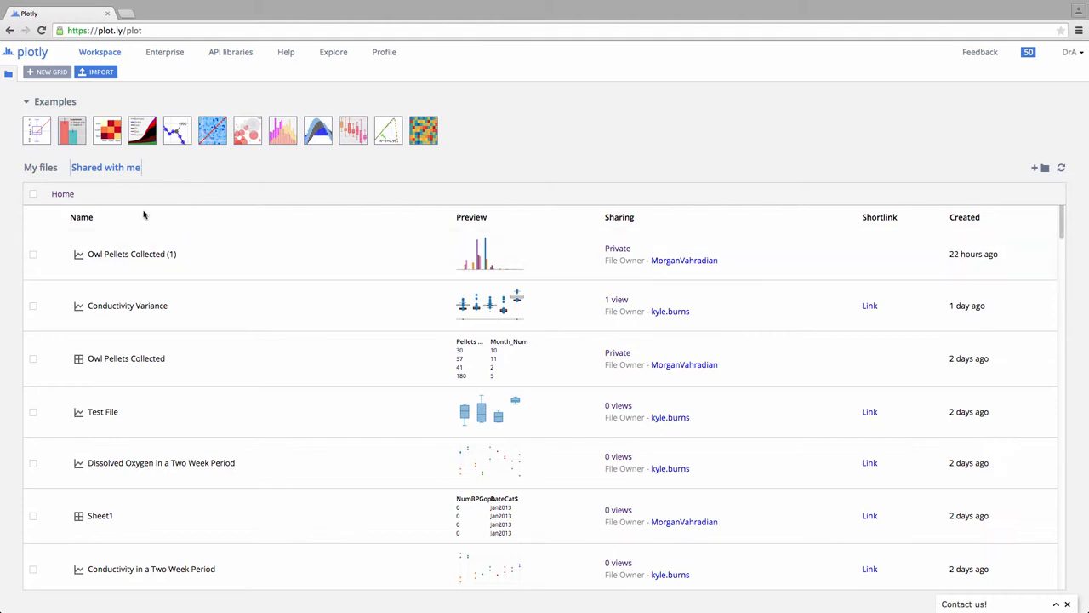
{"action": "left_click", "coordinate": [41, 167]}
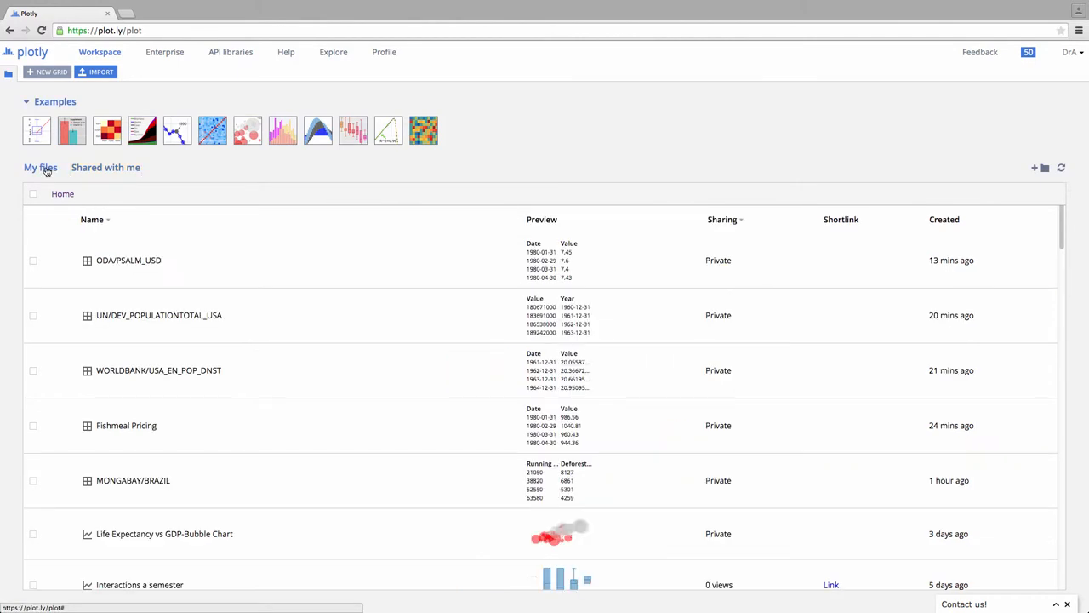
{"action": "mouse_move", "coordinate": [128, 255]}
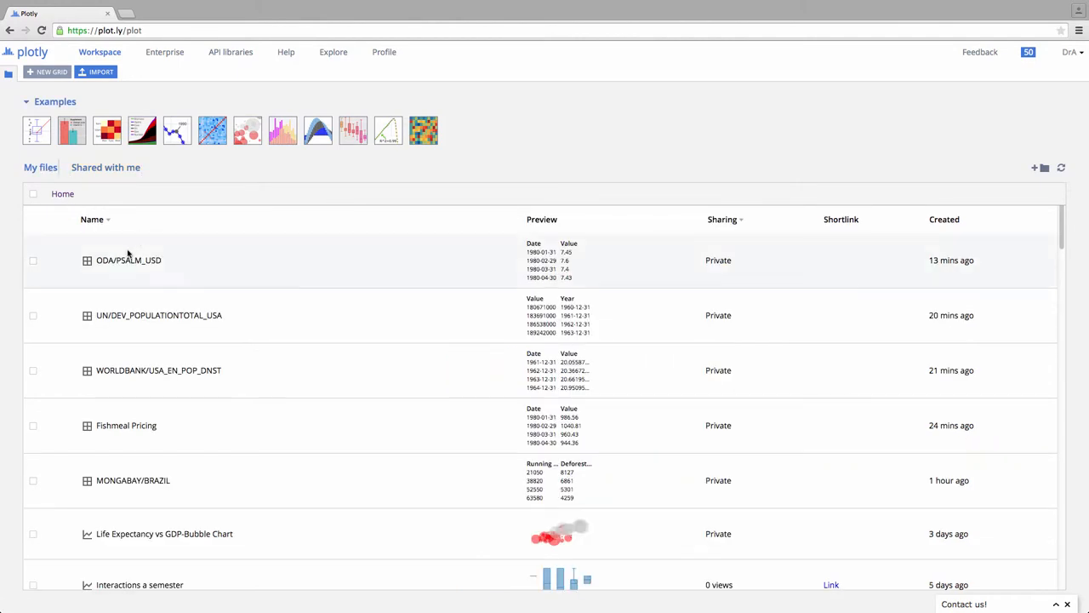
{"action": "mouse_move", "coordinate": [128, 259]}
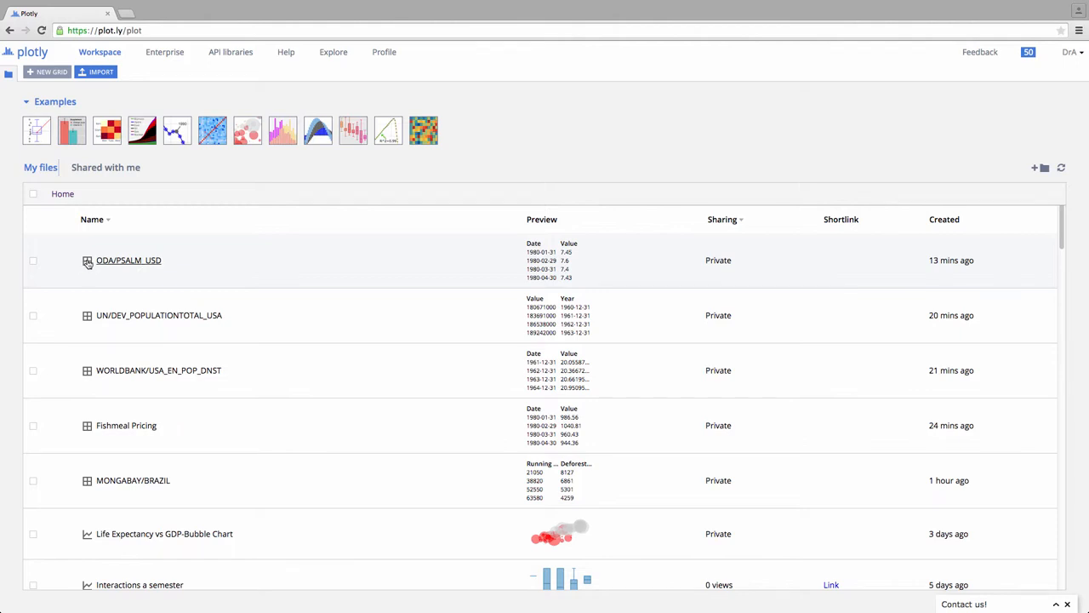
{"action": "mouse_move", "coordinate": [88, 541]}
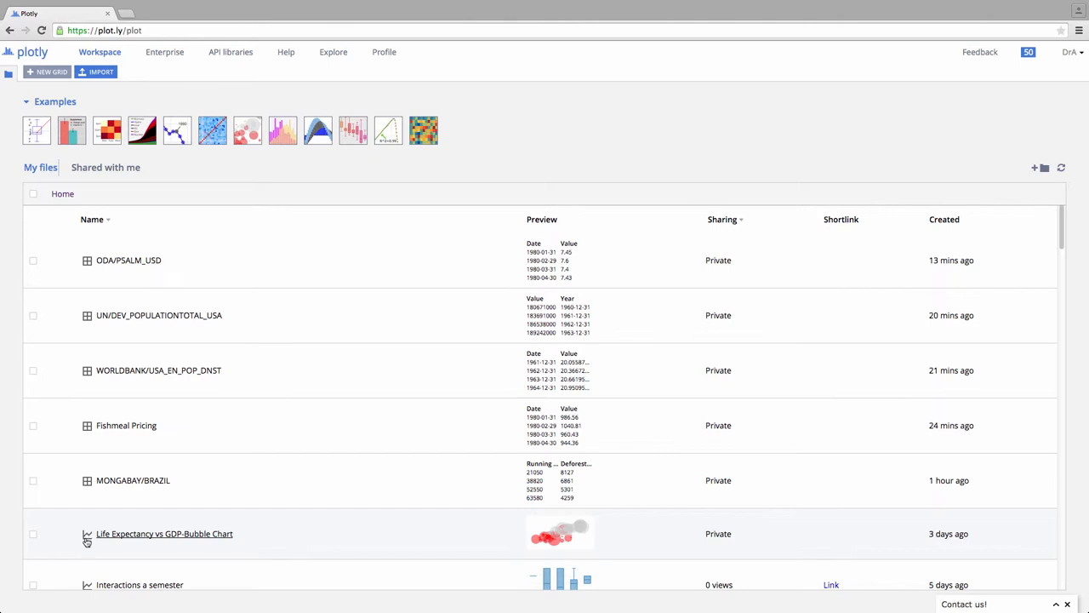
{"action": "mouse_move", "coordinate": [116, 537]}
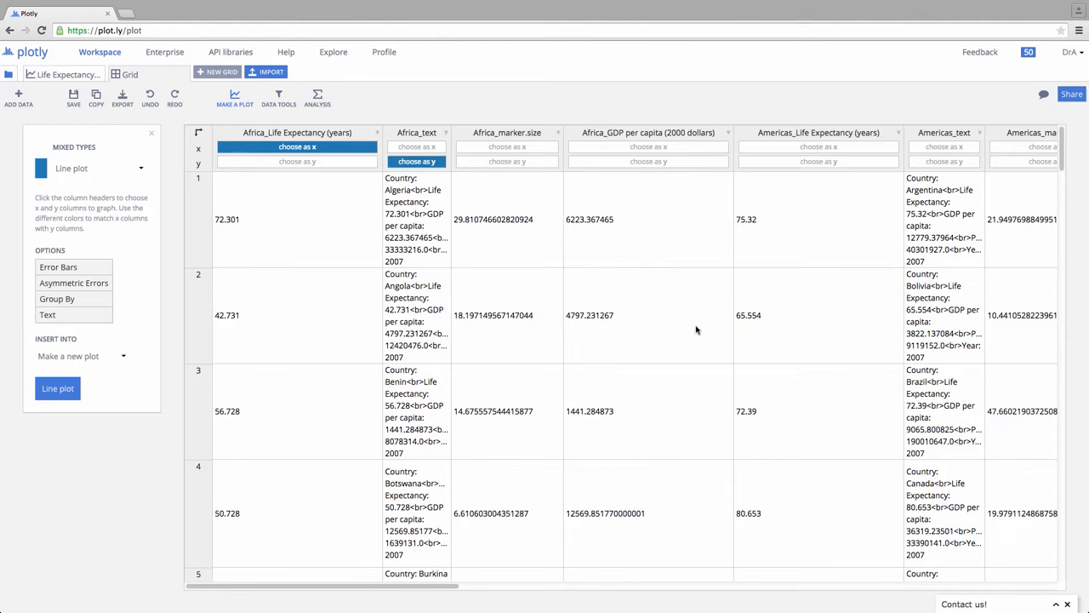
{"action": "mouse_move", "coordinate": [684, 330]}
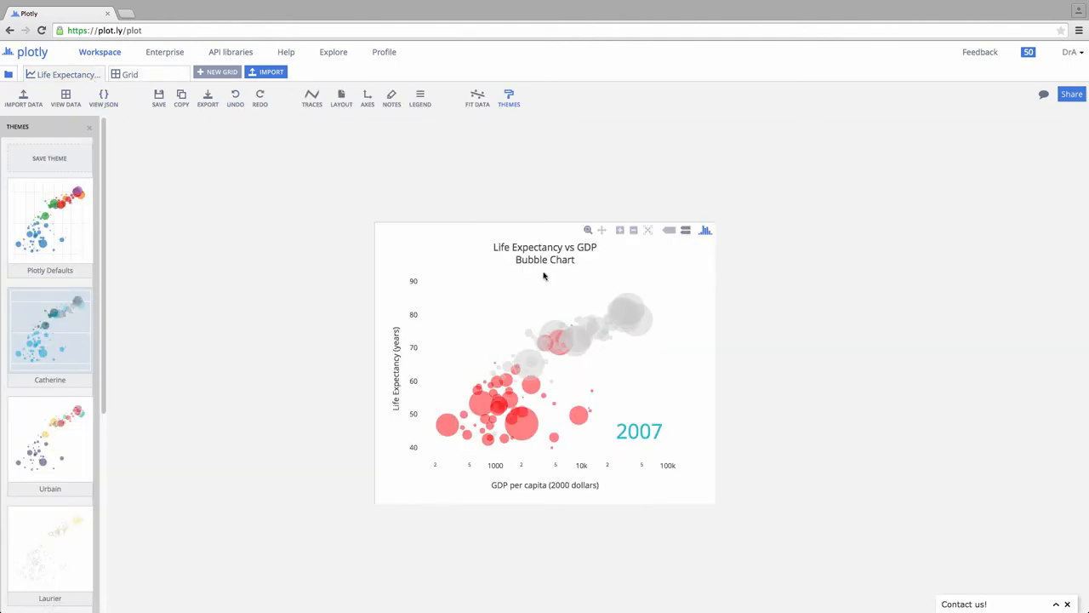
{"action": "mouse_move", "coordinate": [234, 114]}
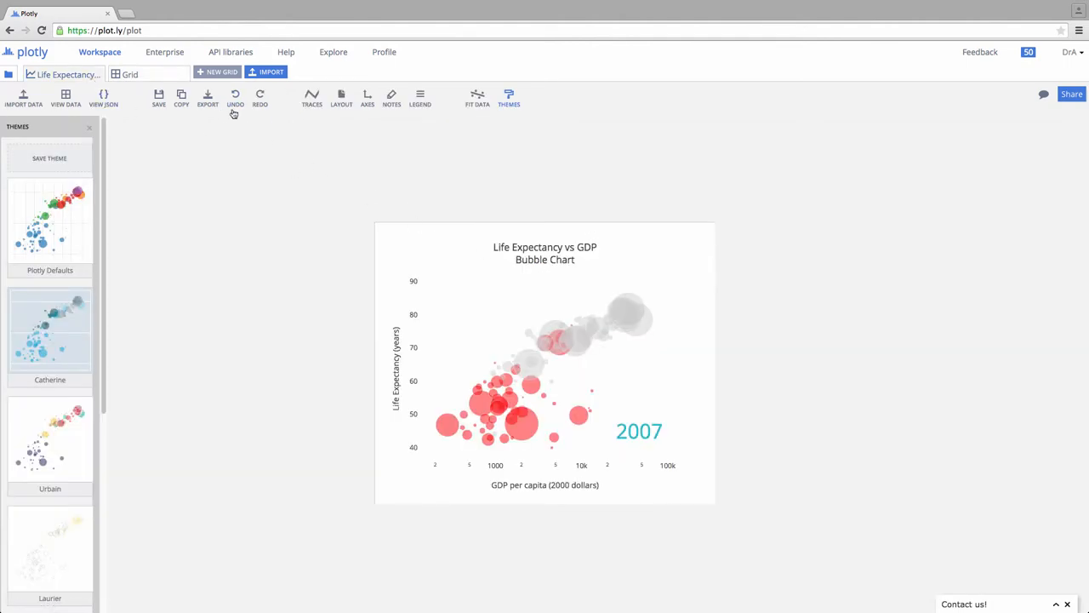
{"action": "left_click", "coordinate": [208, 97]}
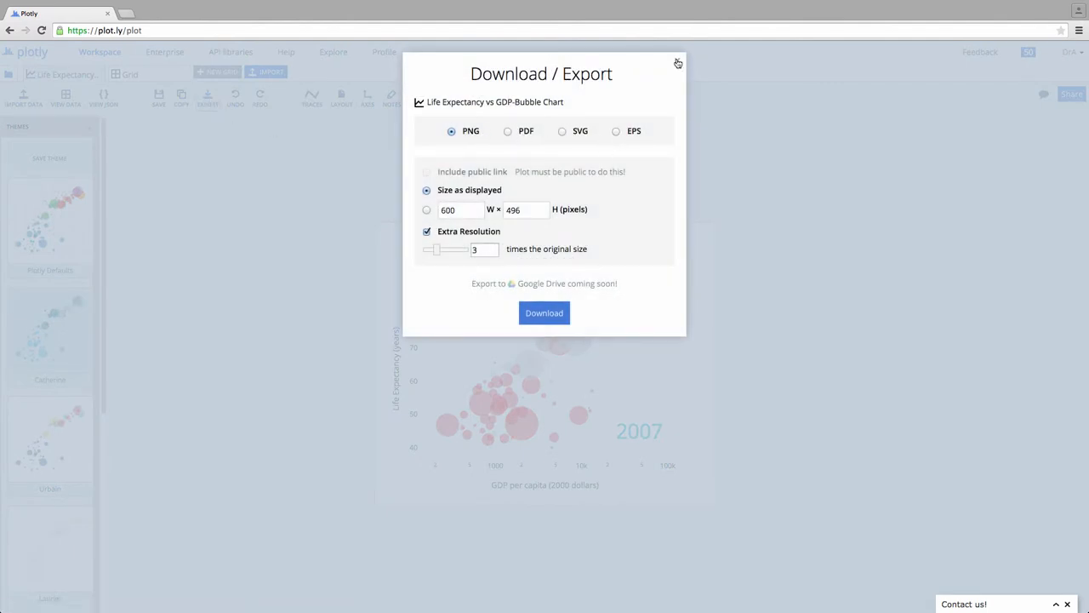
{"action": "left_click", "coordinate": [677, 63]}
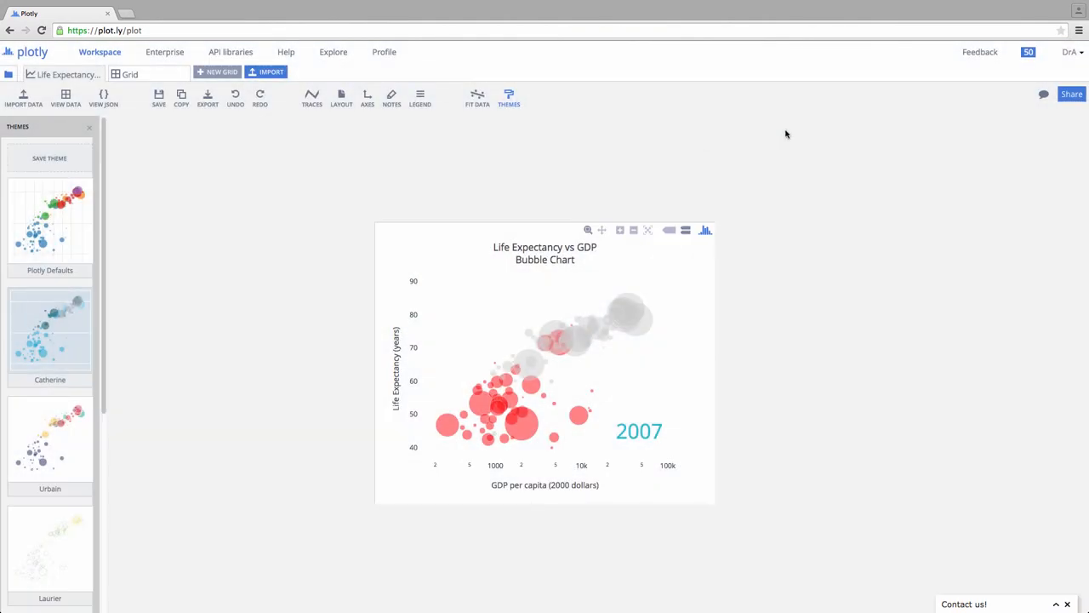
{"action": "mouse_move", "coordinate": [460, 252]}
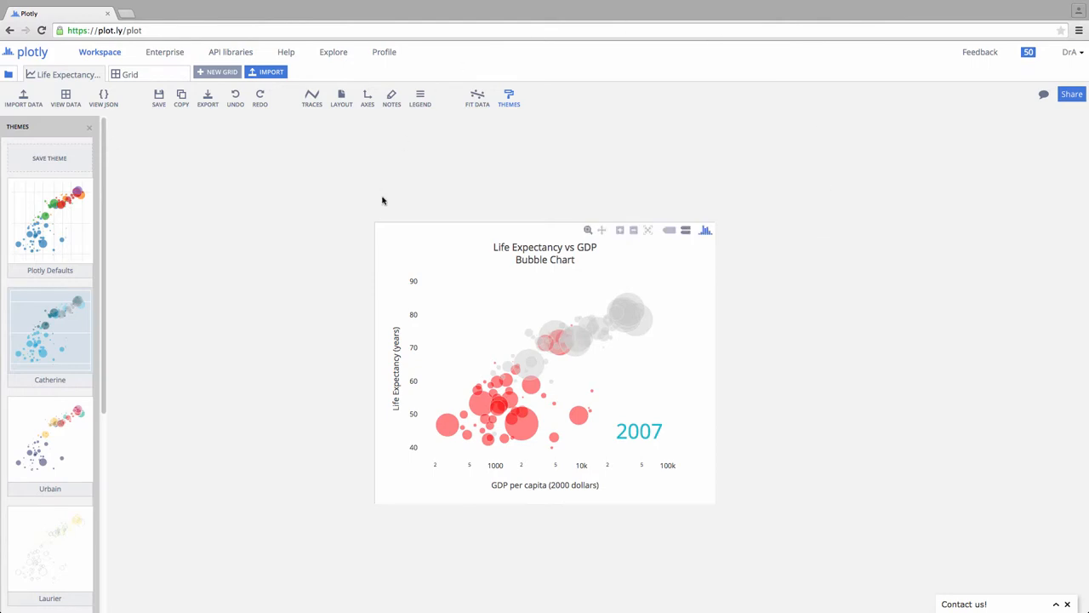
{"action": "mouse_move", "coordinate": [746, 283]}
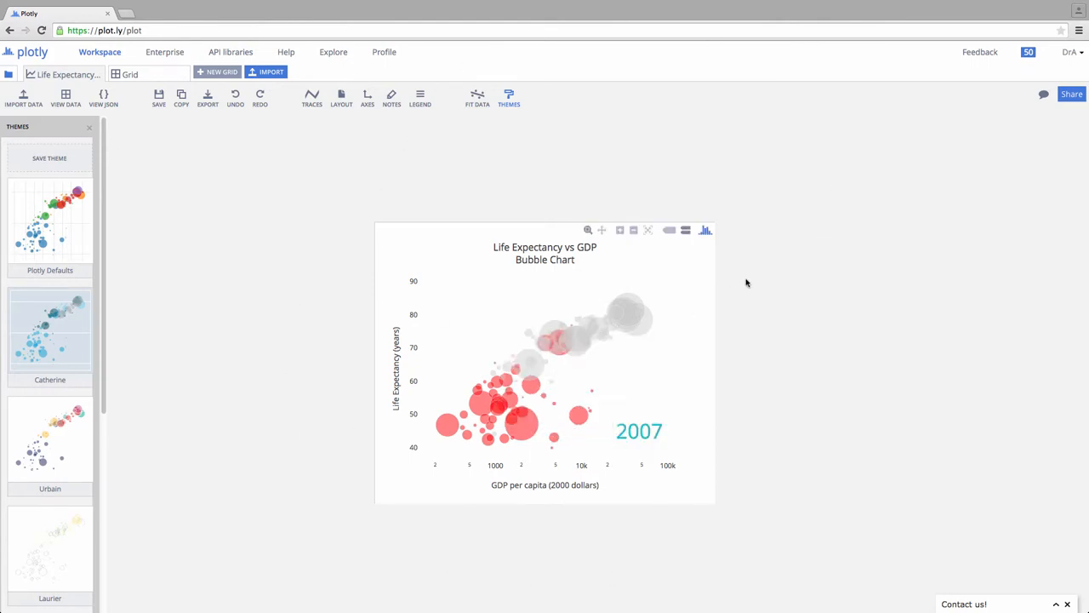
{"action": "mouse_move", "coordinate": [559, 340]}
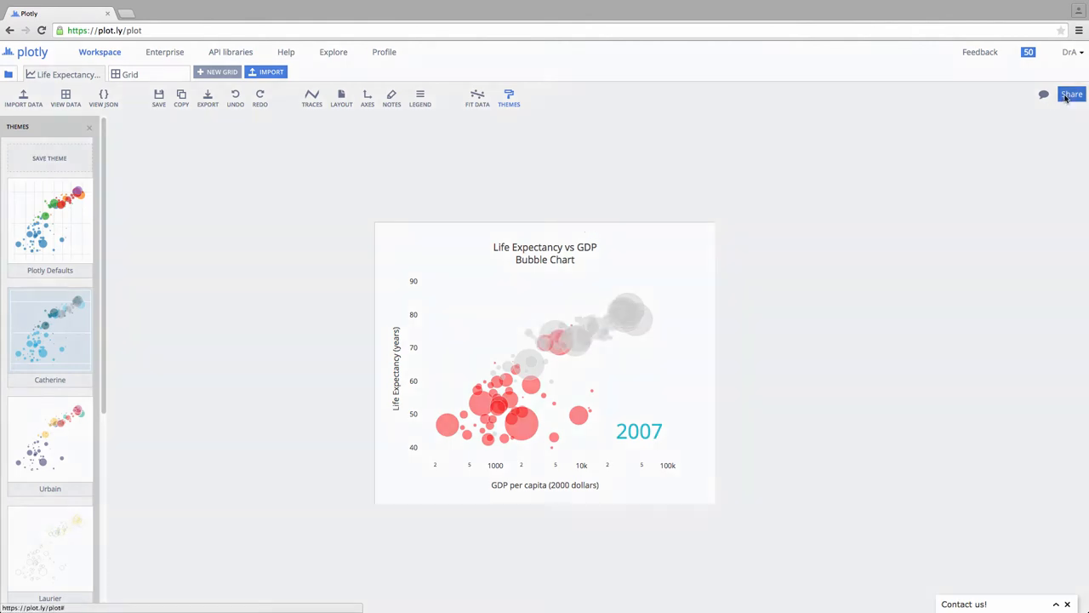
{"action": "left_click", "coordinate": [1072, 95]}
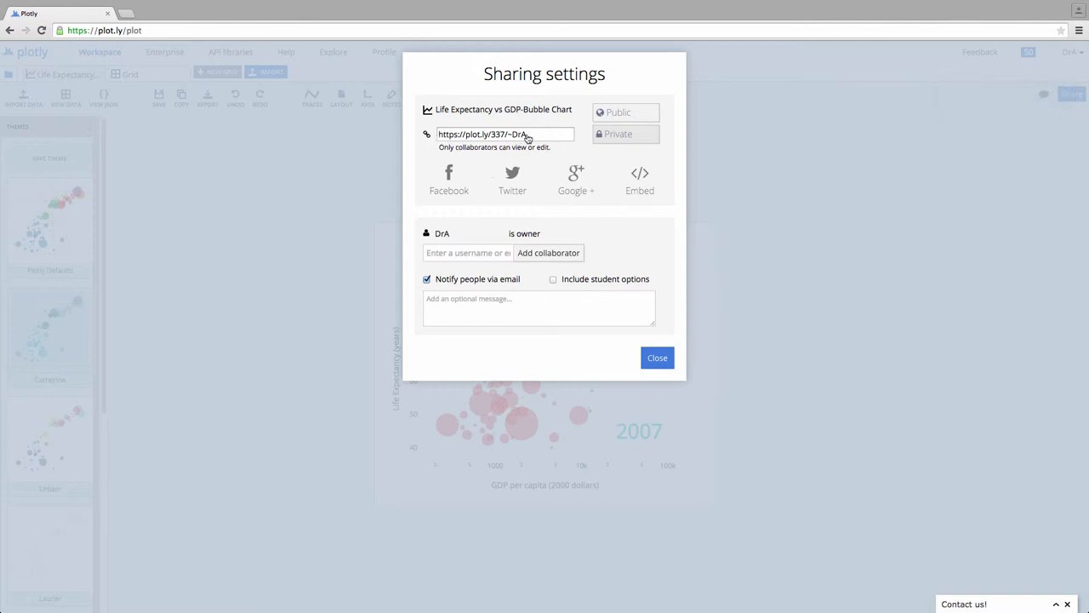
{"action": "mouse_move", "coordinate": [793, 160]}
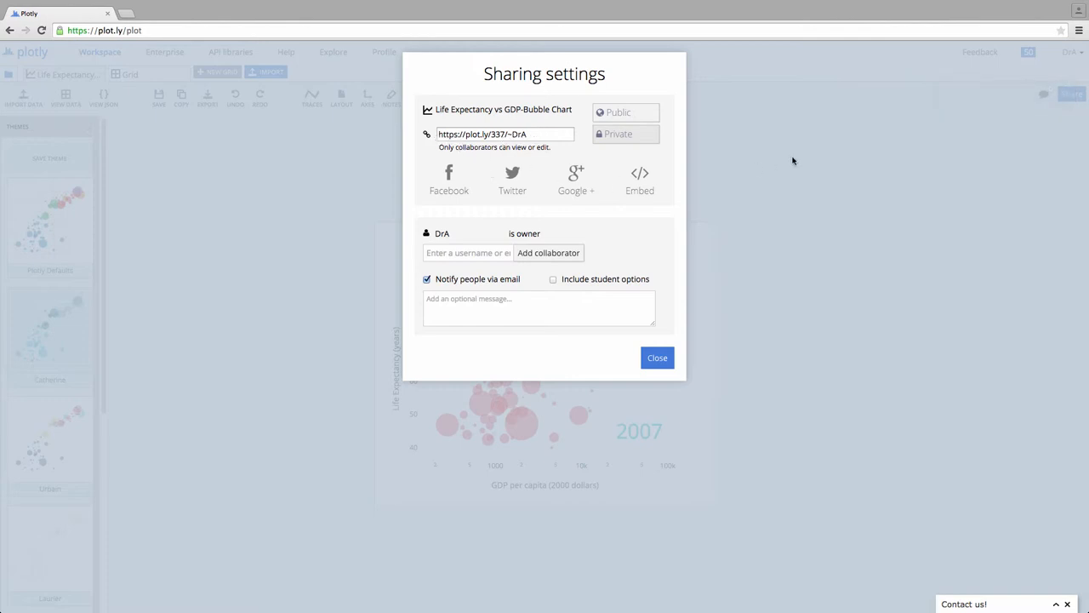
{"action": "mouse_move", "coordinate": [547, 270]}
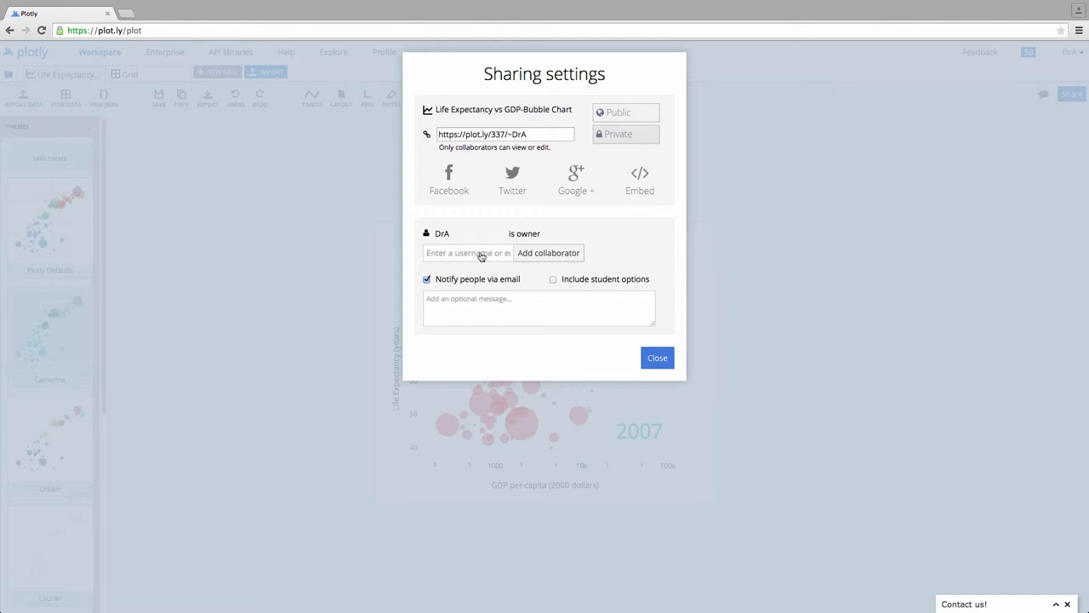
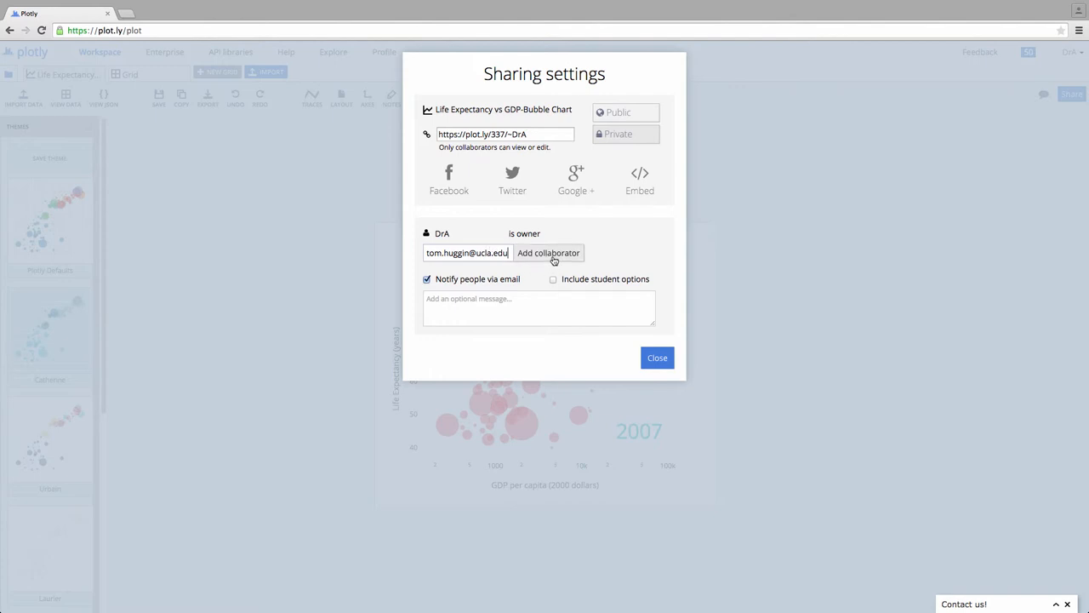
{"action": "left_click", "coordinate": [548, 252]}
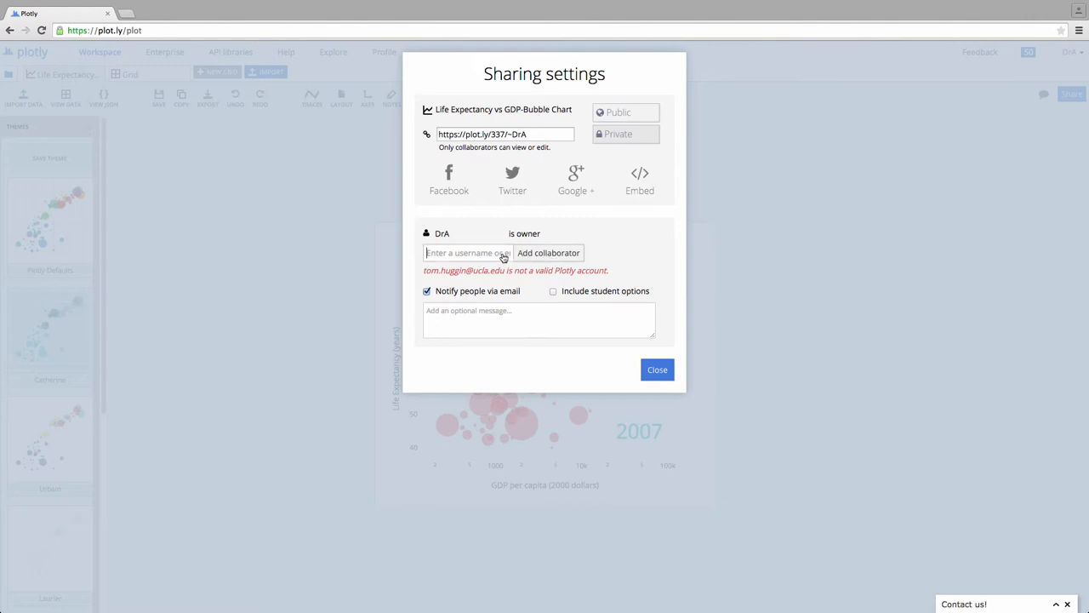
{"action": "type", "text": "ale"}
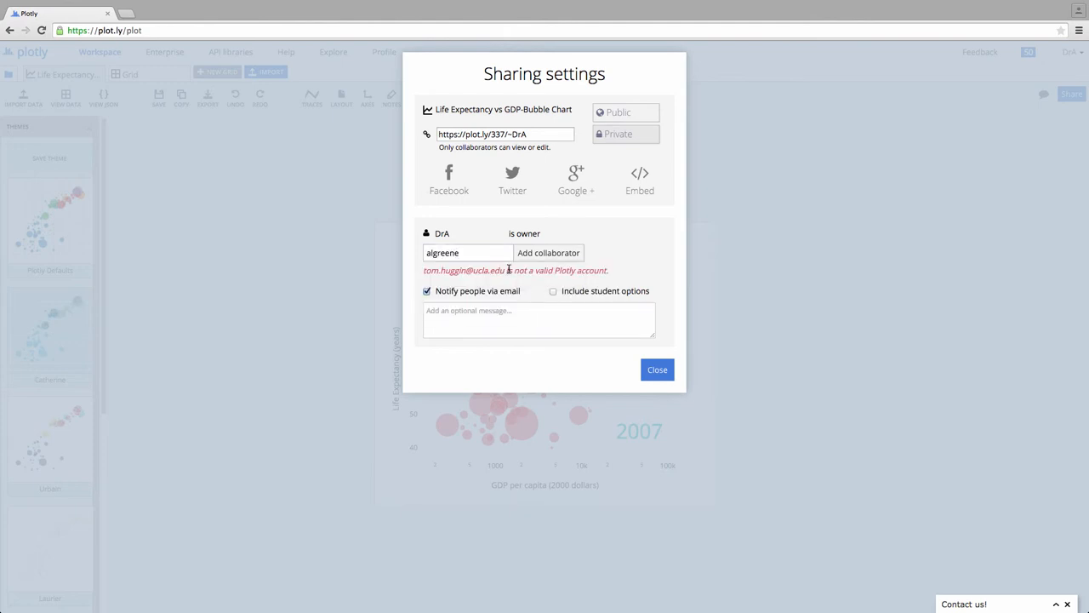
{"action": "left_click", "coordinate": [547, 252]}
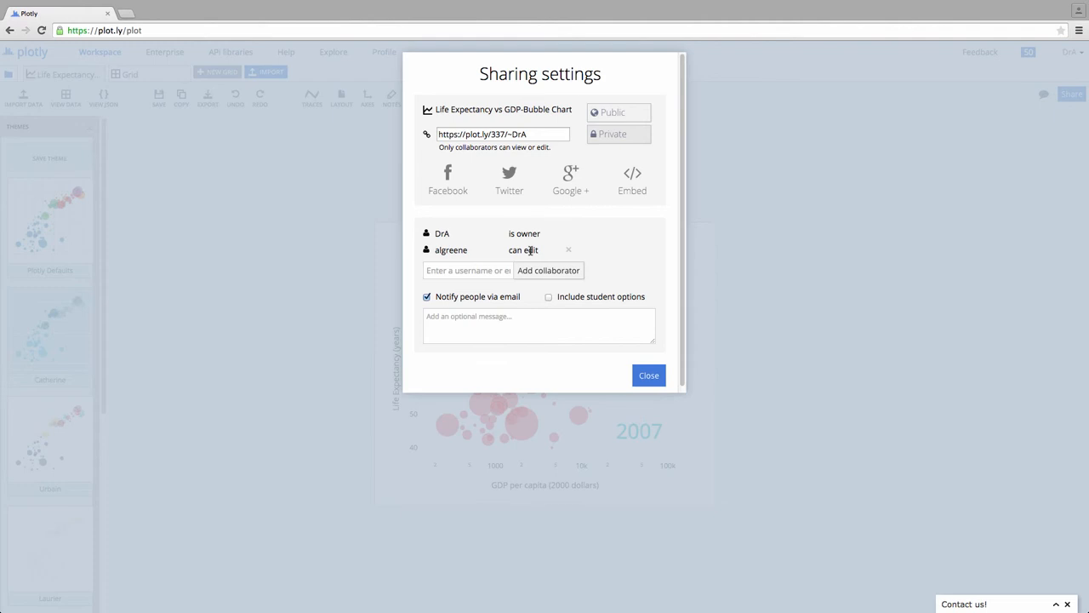
{"action": "mouse_move", "coordinate": [509, 328]}
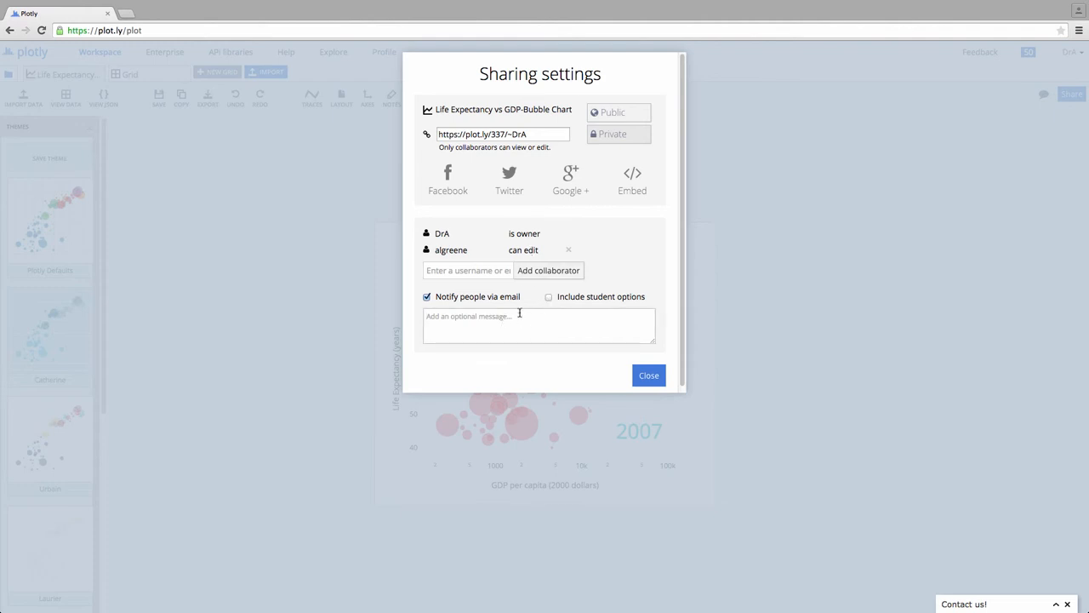
Write the note 'Hey lex check out this graph' and include student options when sharing
{"action": "type", "text": "Hey A"}
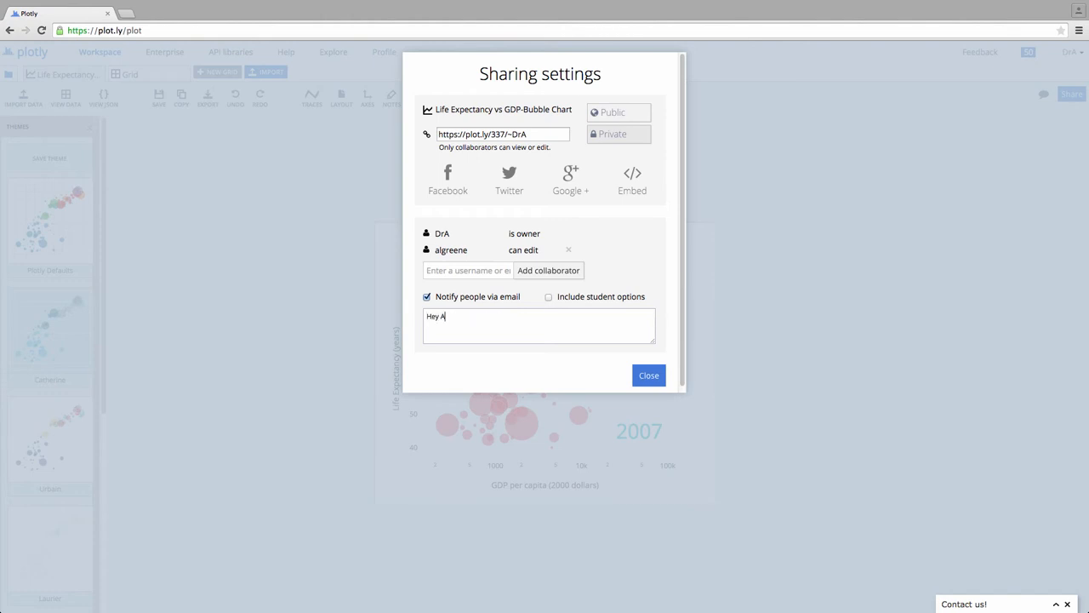
{"action": "type", "text": "lex check out this graph"}
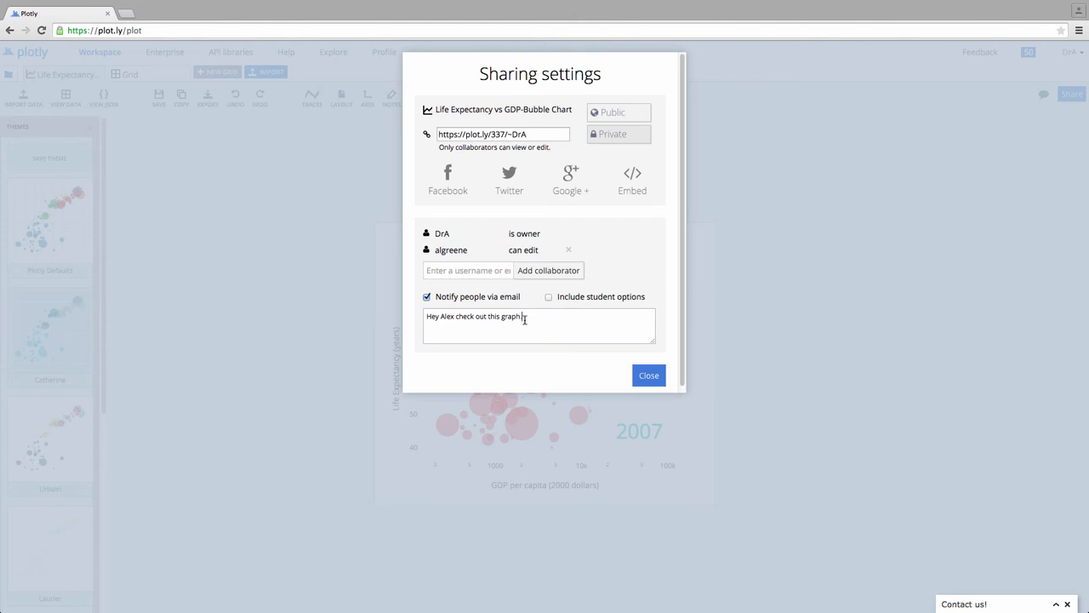
{"action": "left_click", "coordinate": [548, 296]}
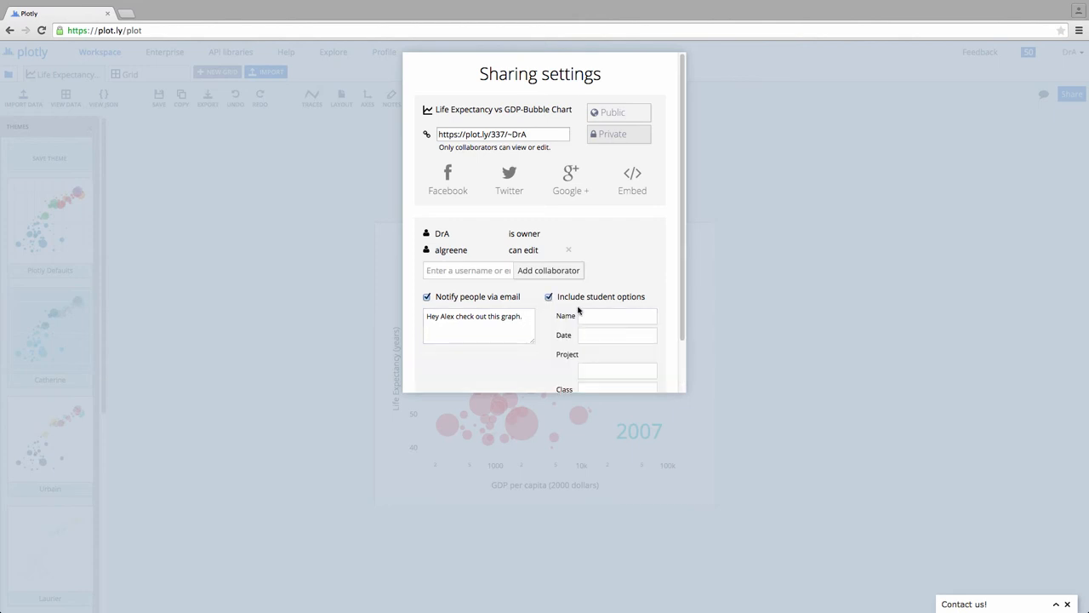
{"action": "scroll", "scroll_direction": "down", "scroll_amount": 3}
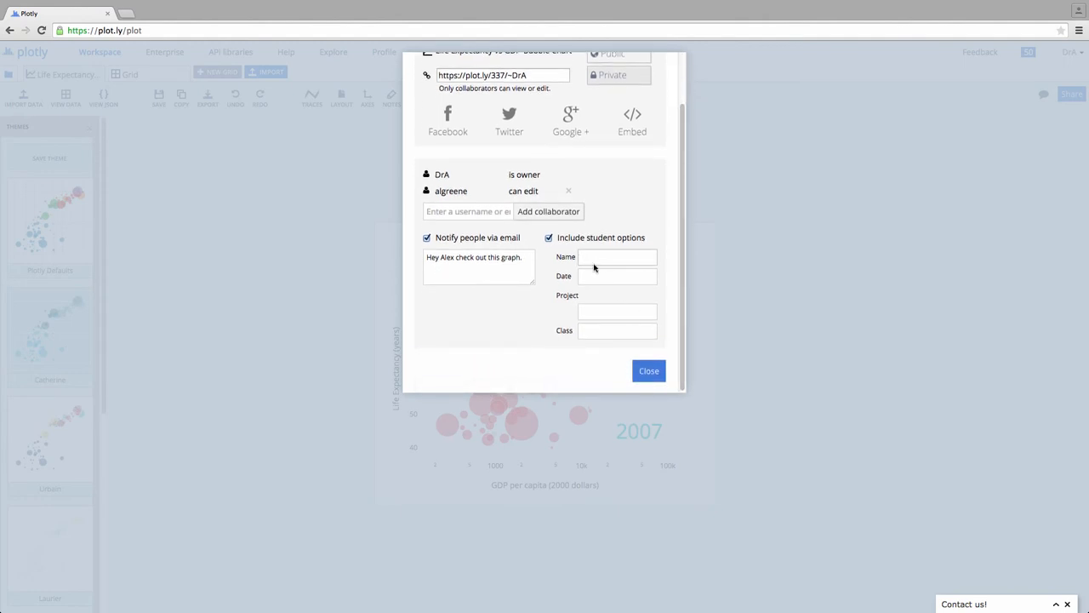
{"action": "mouse_move", "coordinate": [656, 319]}
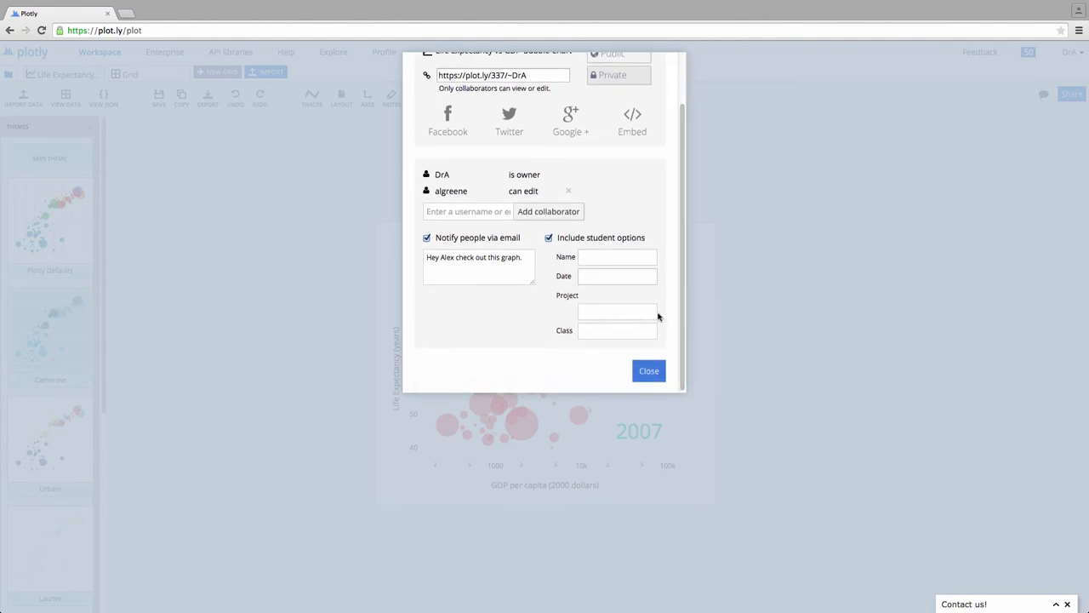
Switch to the climate change graph, bring up its Sharing settings and briefly view the embed information
{"action": "left_click", "coordinate": [648, 371]}
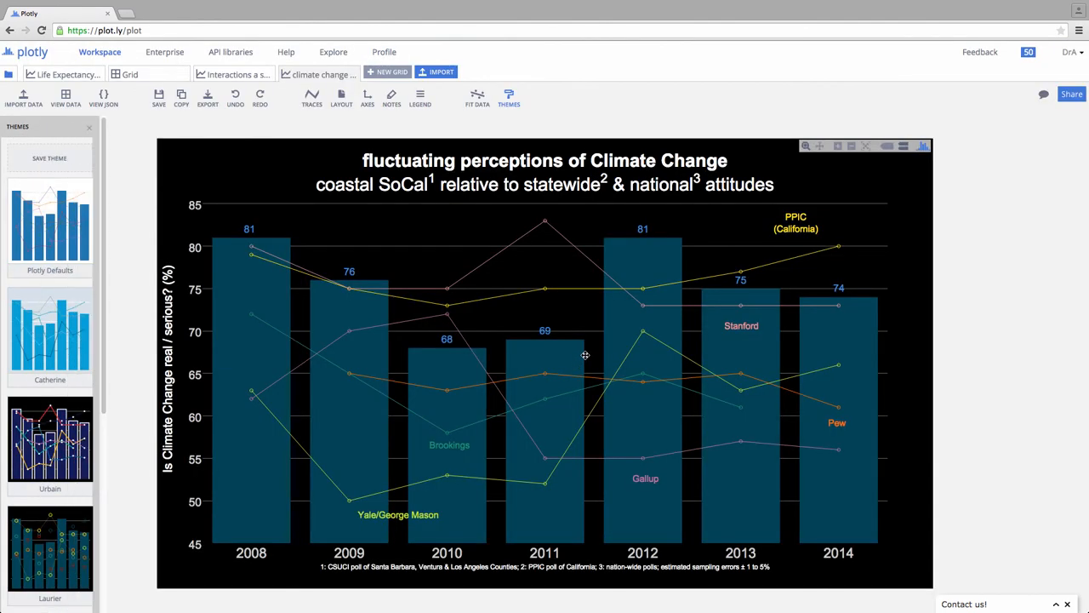
{"action": "mouse_move", "coordinate": [1083, 199]}
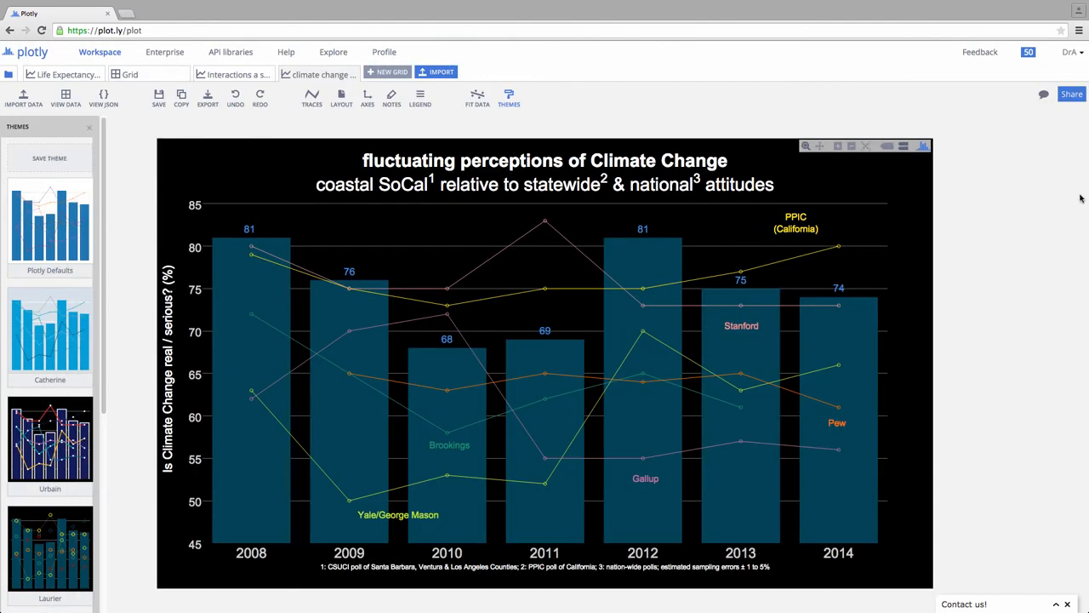
{"action": "left_click", "coordinate": [1072, 94]}
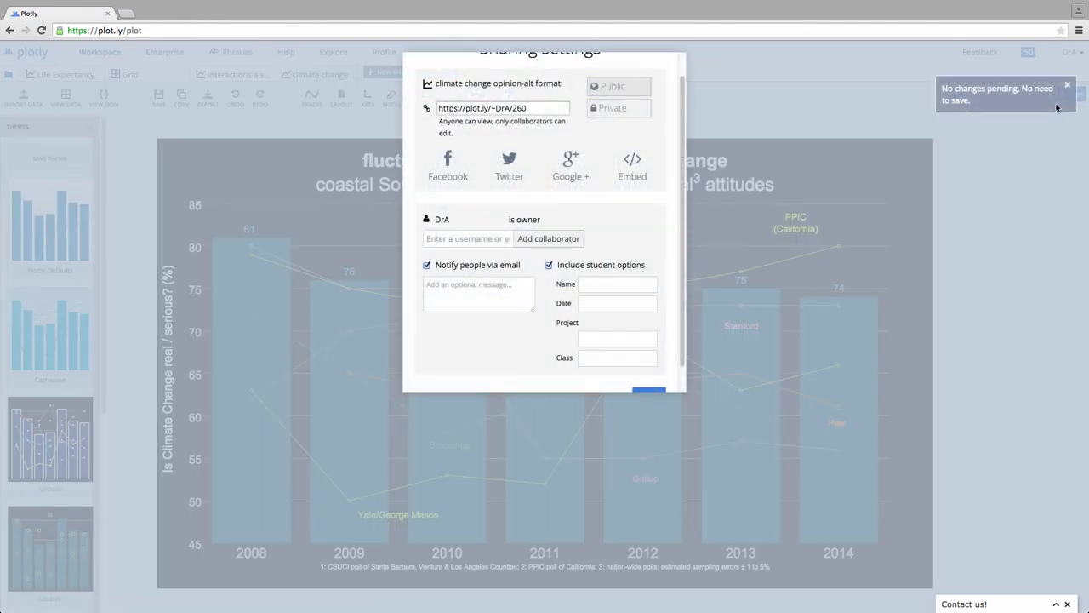
{"action": "left_click", "coordinate": [633, 167]}
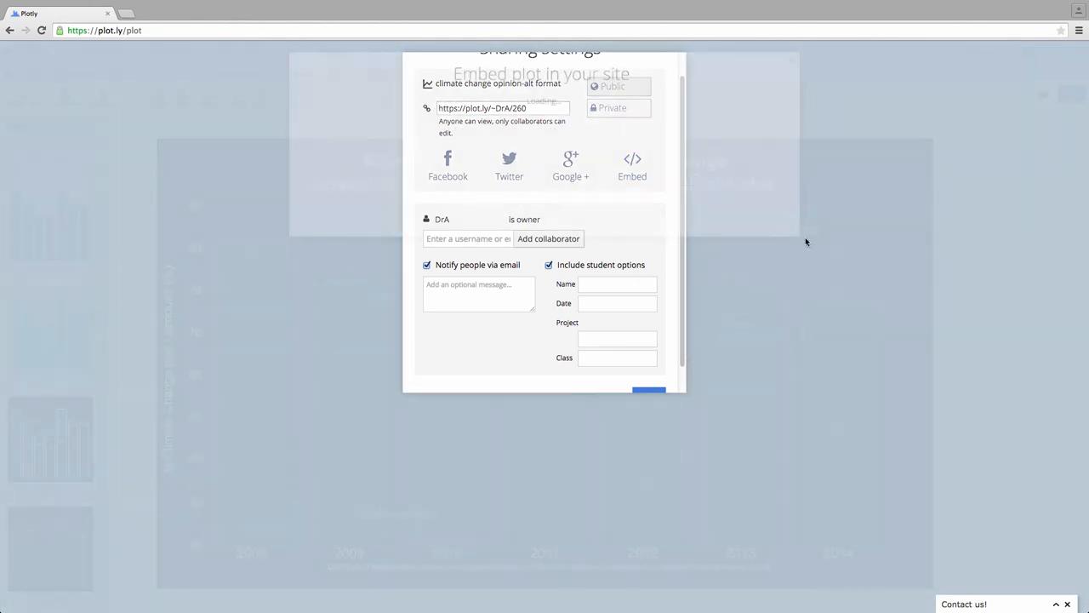
{"action": "left_click", "coordinate": [633, 167]}
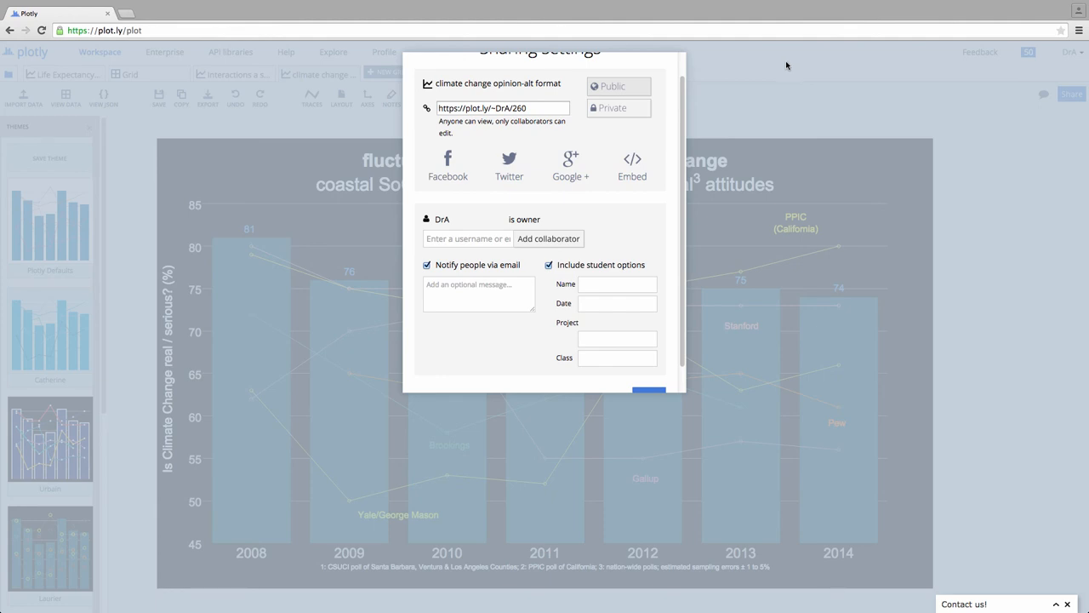
{"action": "mouse_move", "coordinate": [781, 68]}
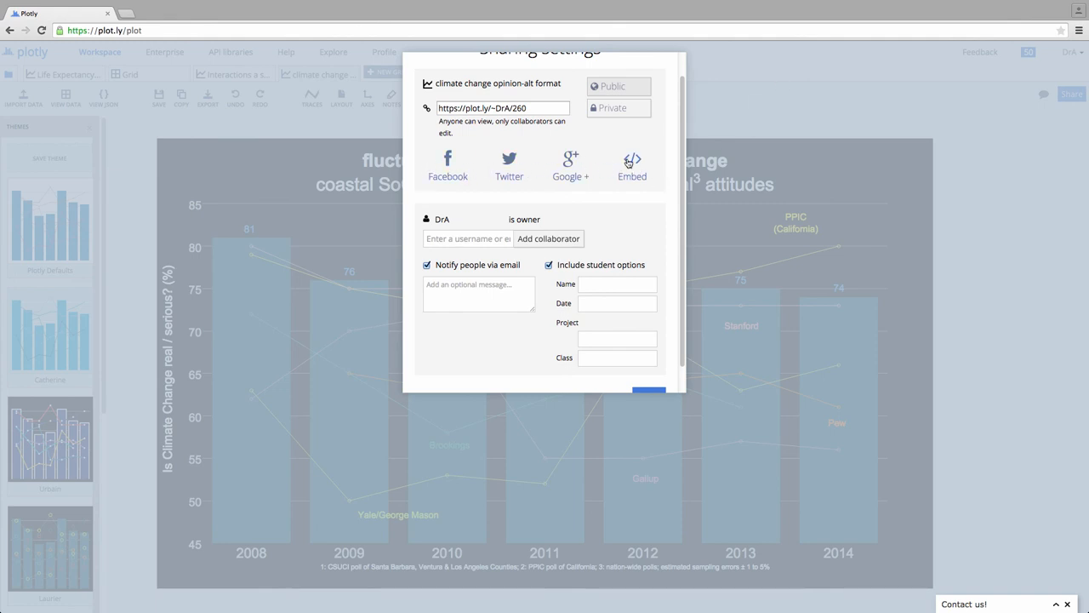
{"action": "mouse_move", "coordinate": [633, 160]}
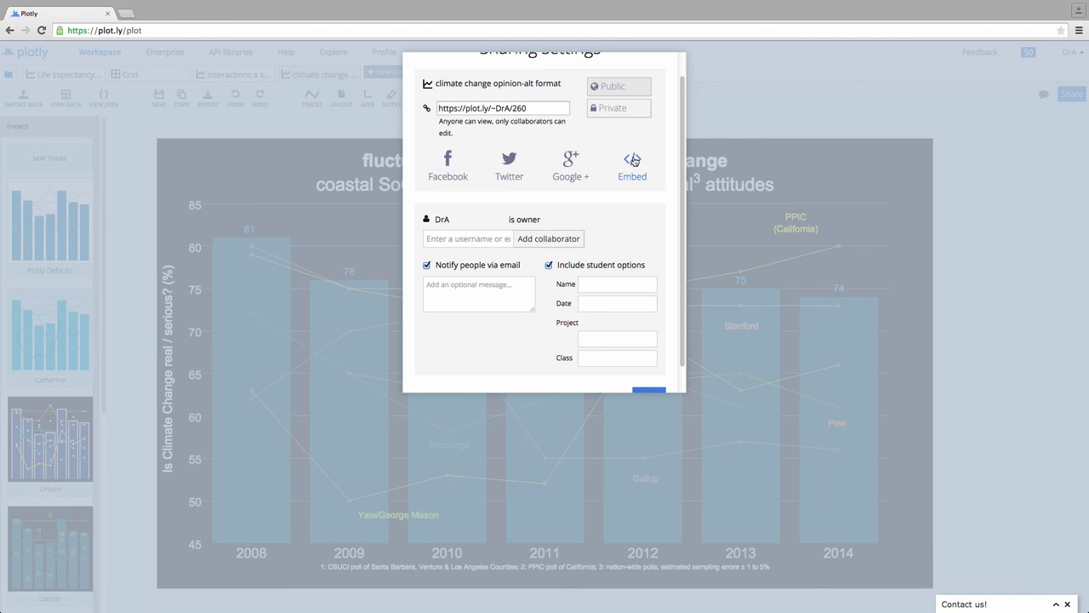
{"action": "mouse_move", "coordinate": [774, 129]}
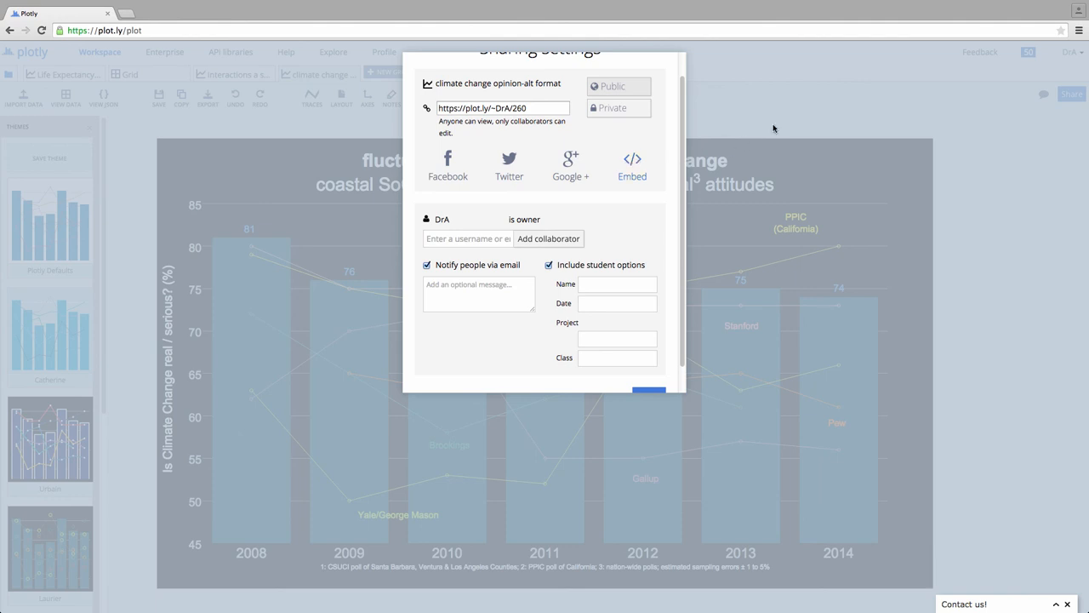